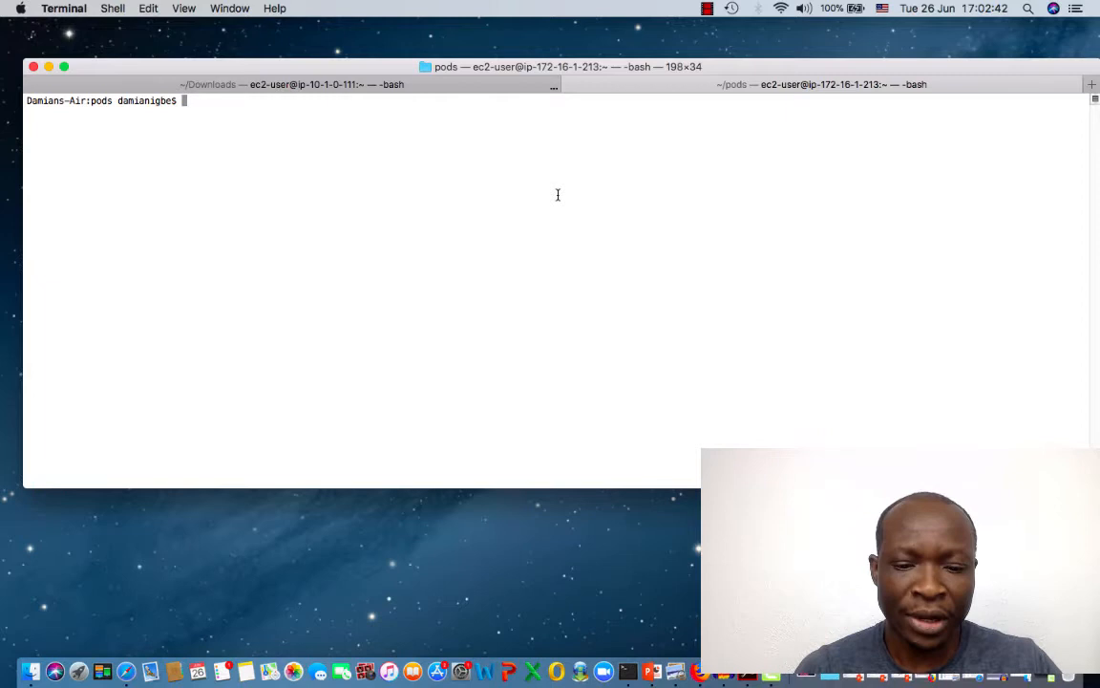
Review deploy1.yaml in vim before creating the deployment.
text(vim d)
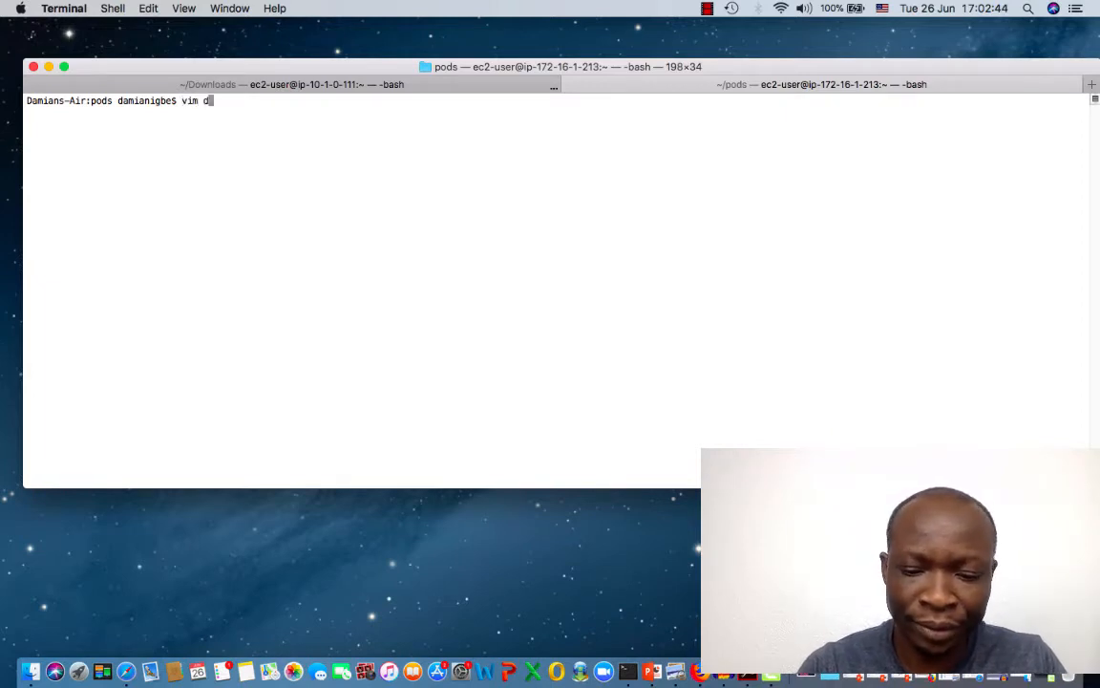
text(eploy1)
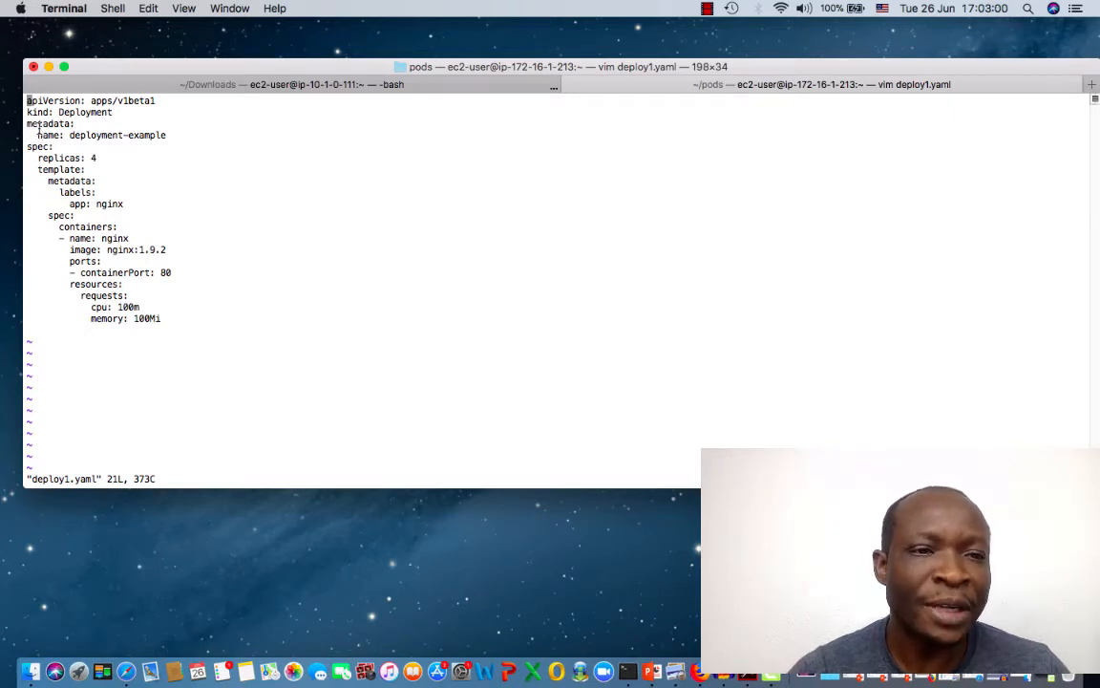
double_click(117, 133)
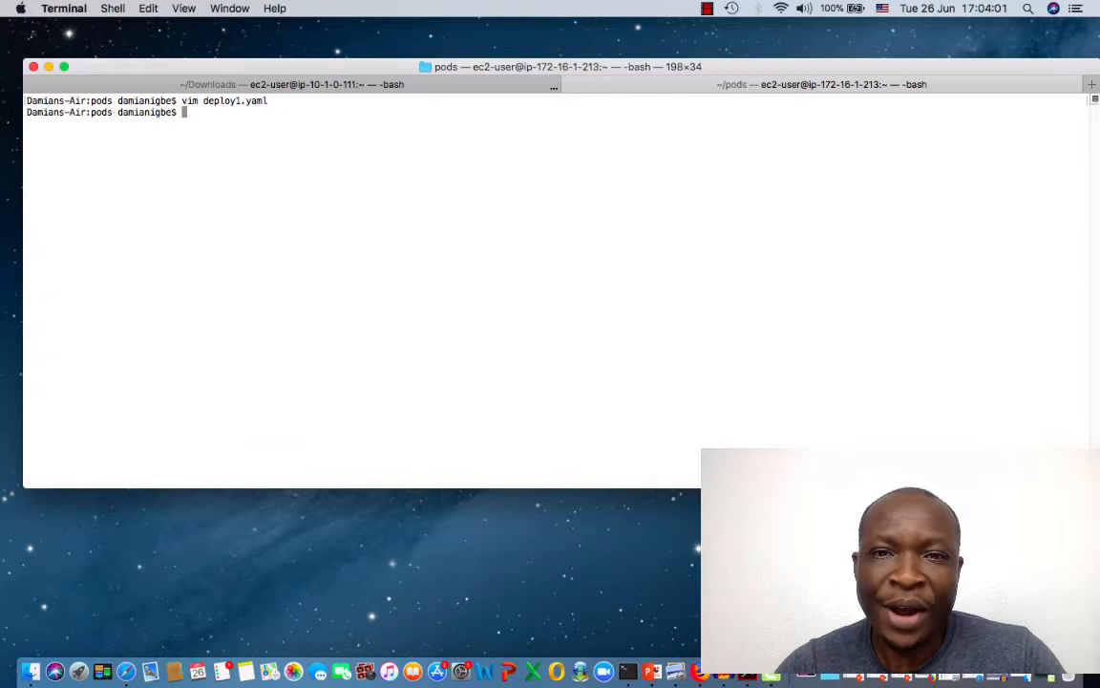
Create deployment-example from deploy1.yaml and list its four pods and replica set.
text(k)
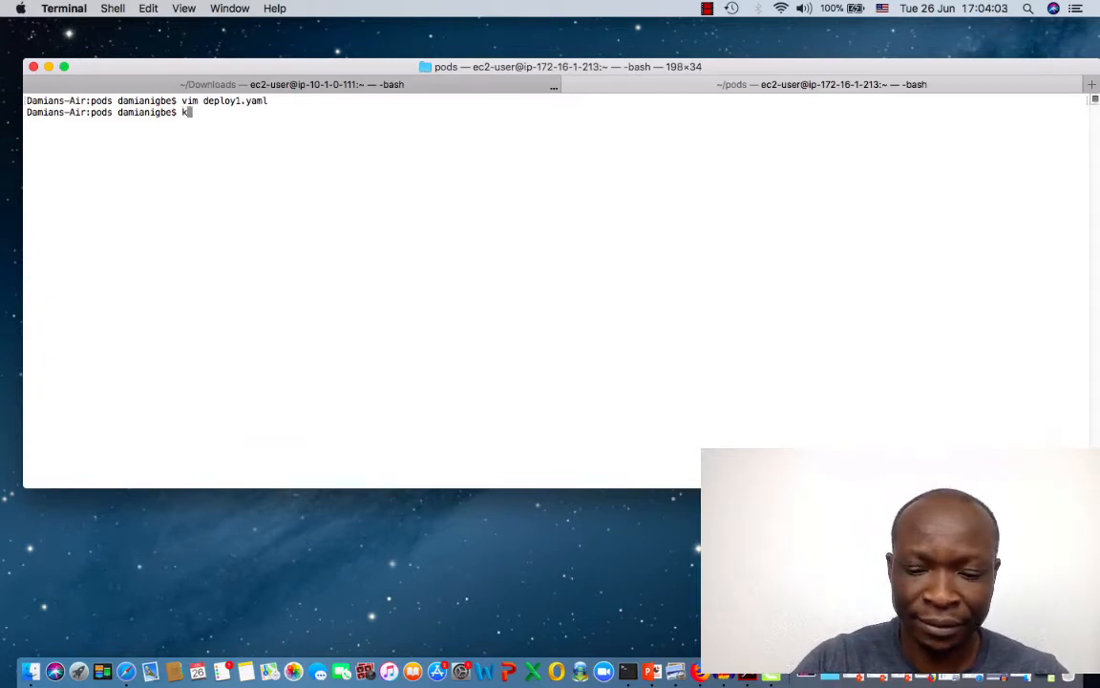
text(ubectl cre)
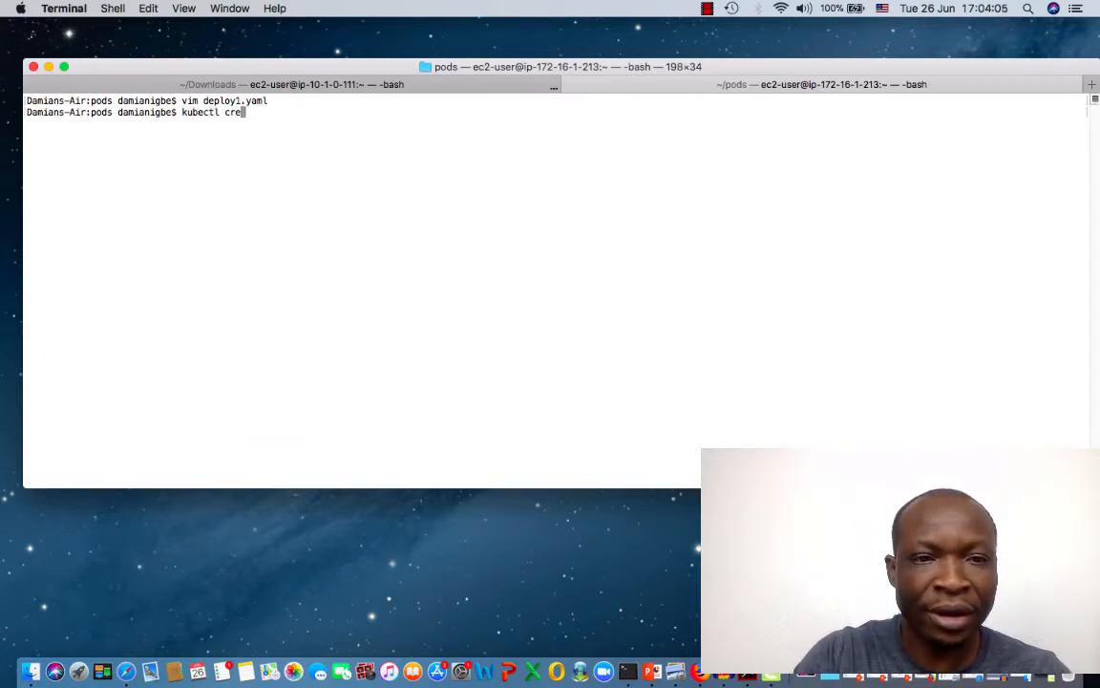
text(ate -f d)
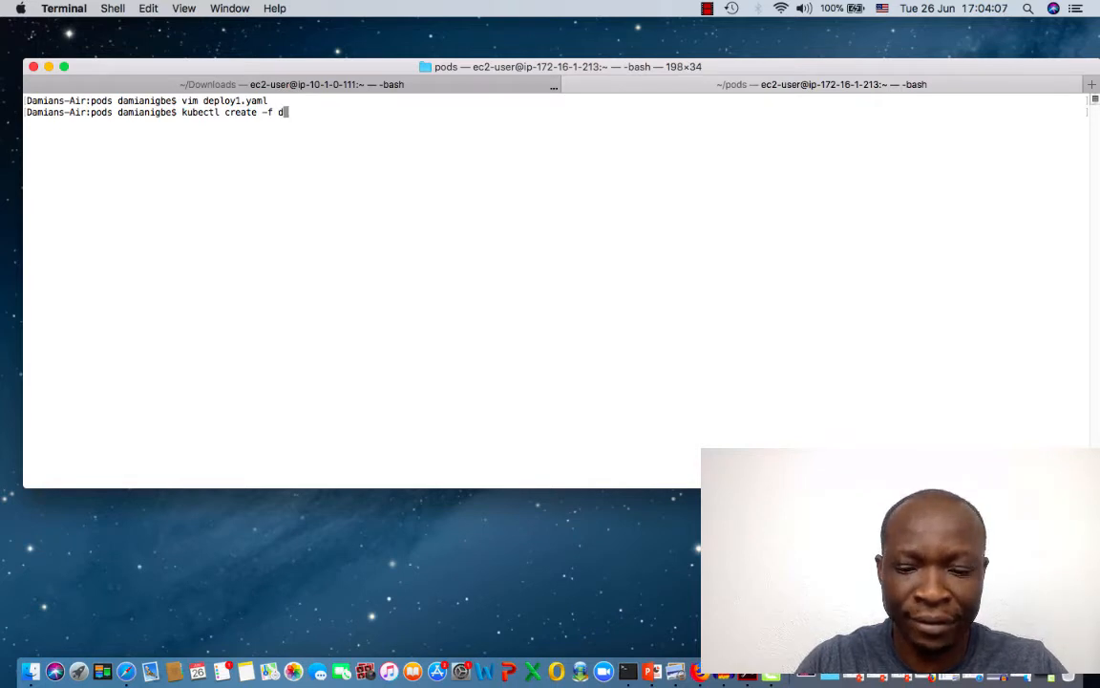
text(eploy1.yaml)
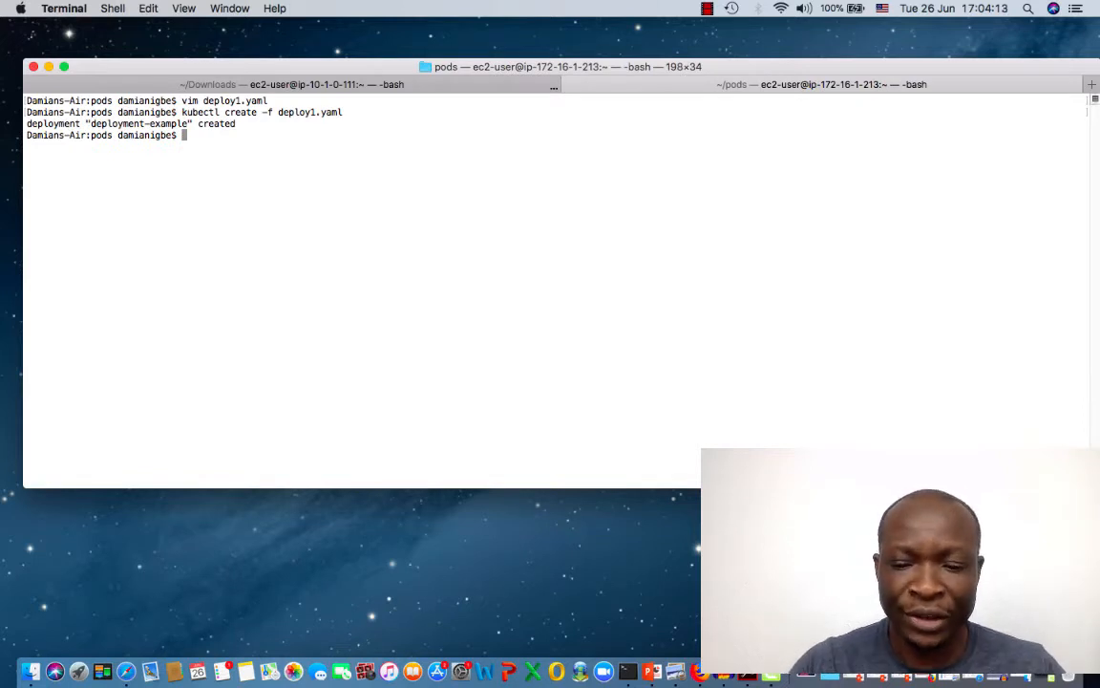
text(kubectl get)
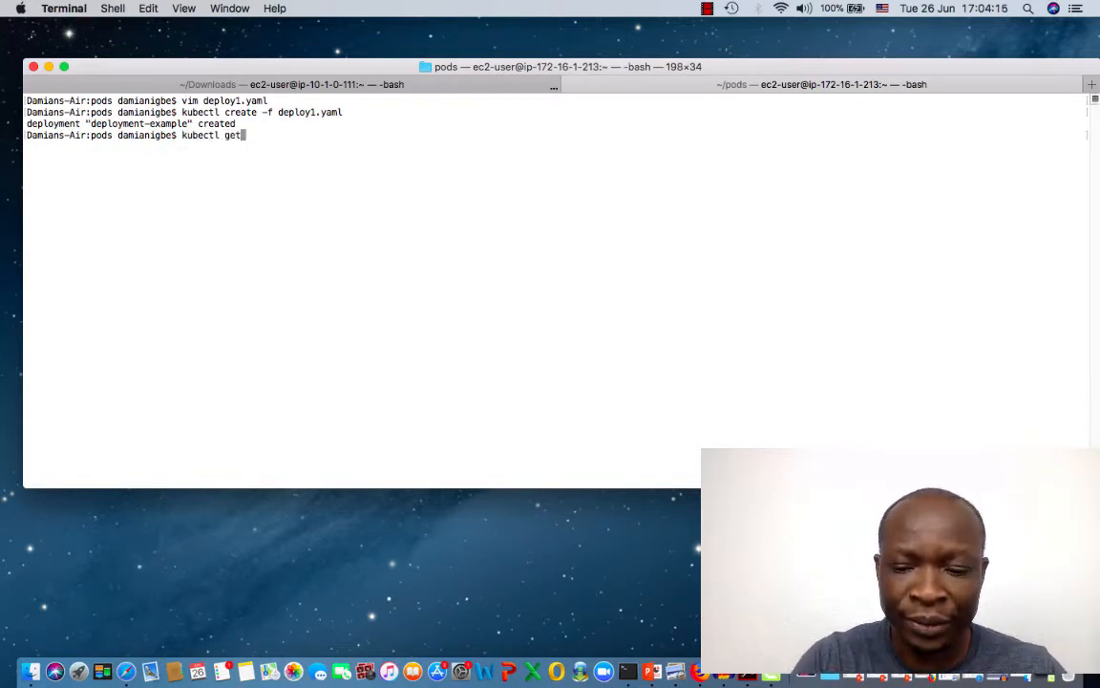
key(Return)
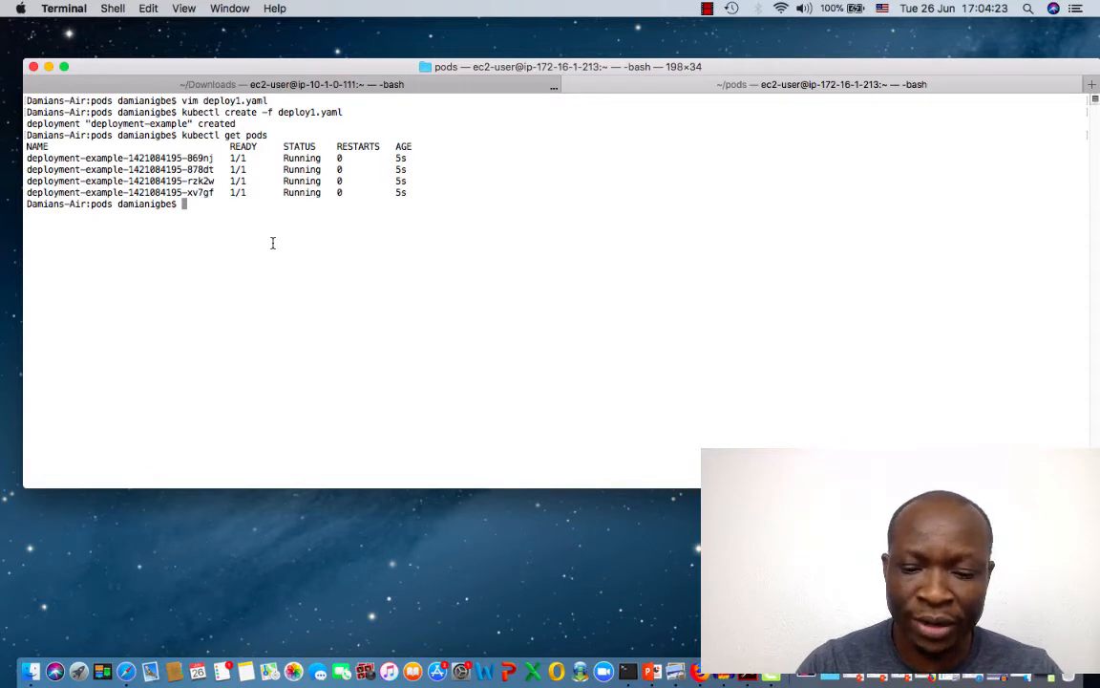
text(kubectl get rs)
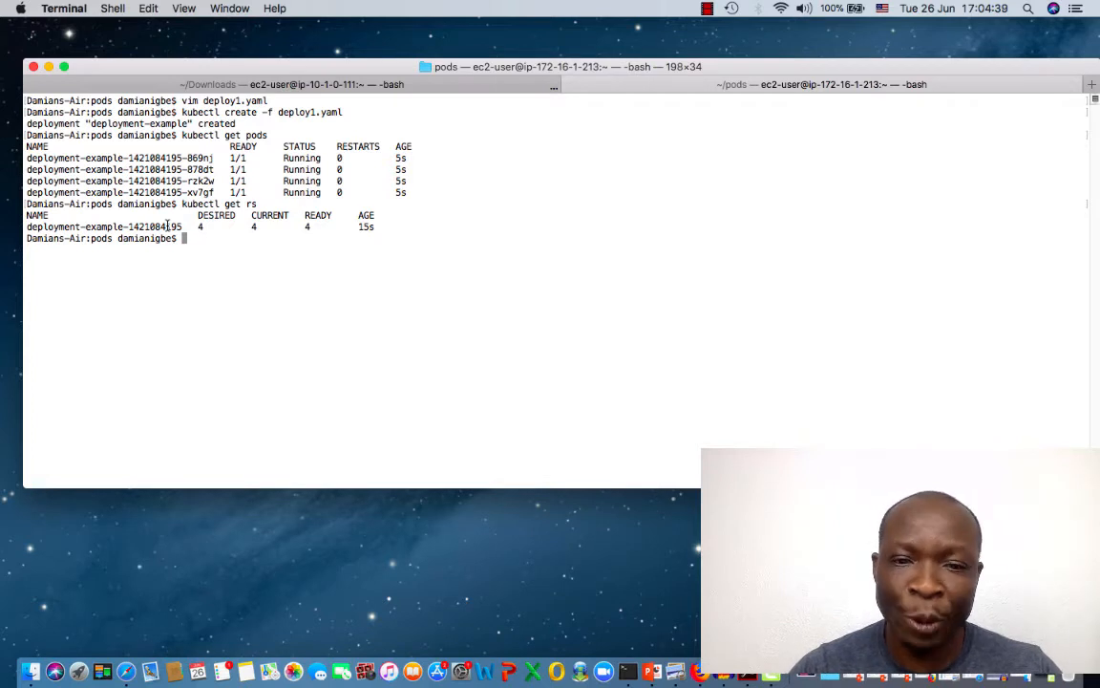
text(kubectl get)
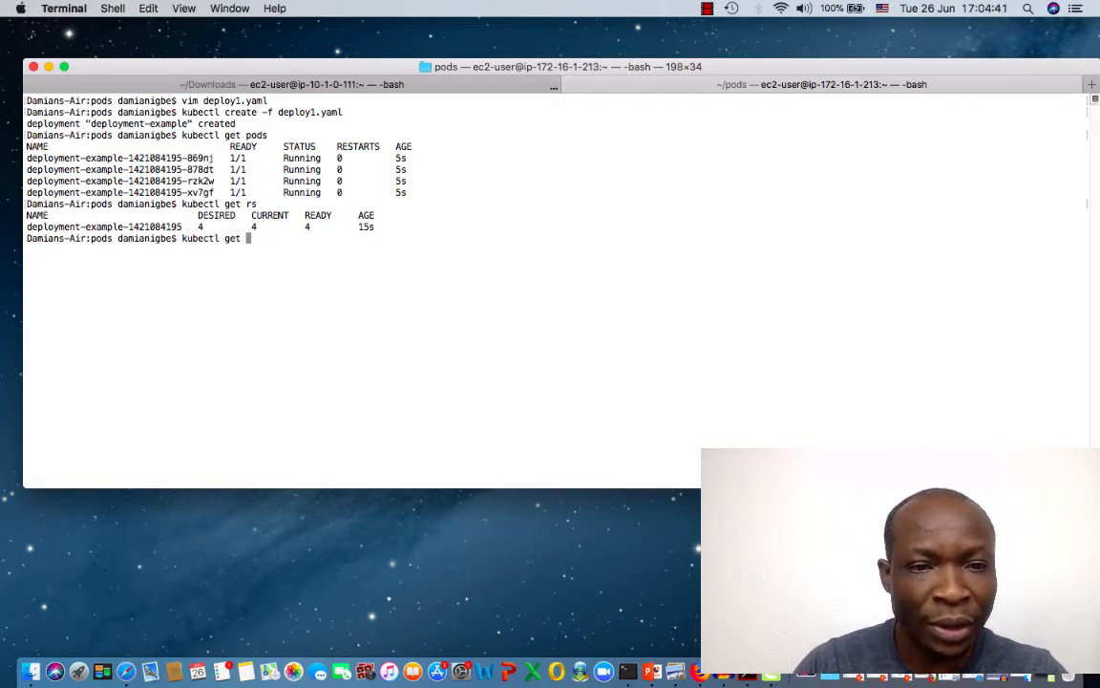
text(delete)
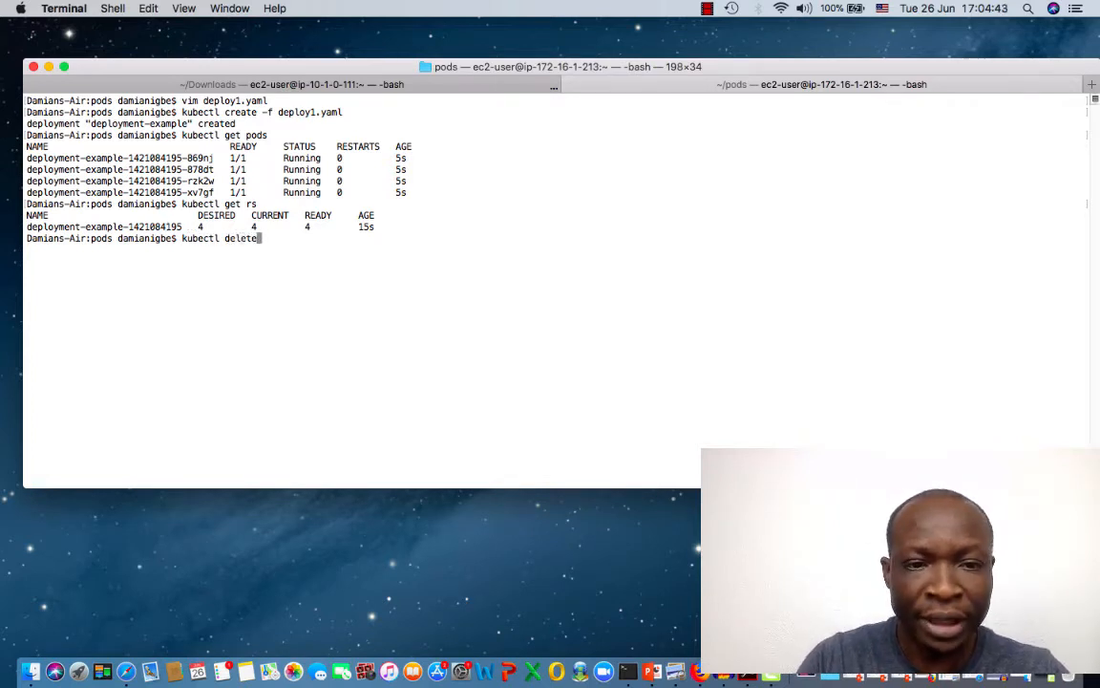
text(p)
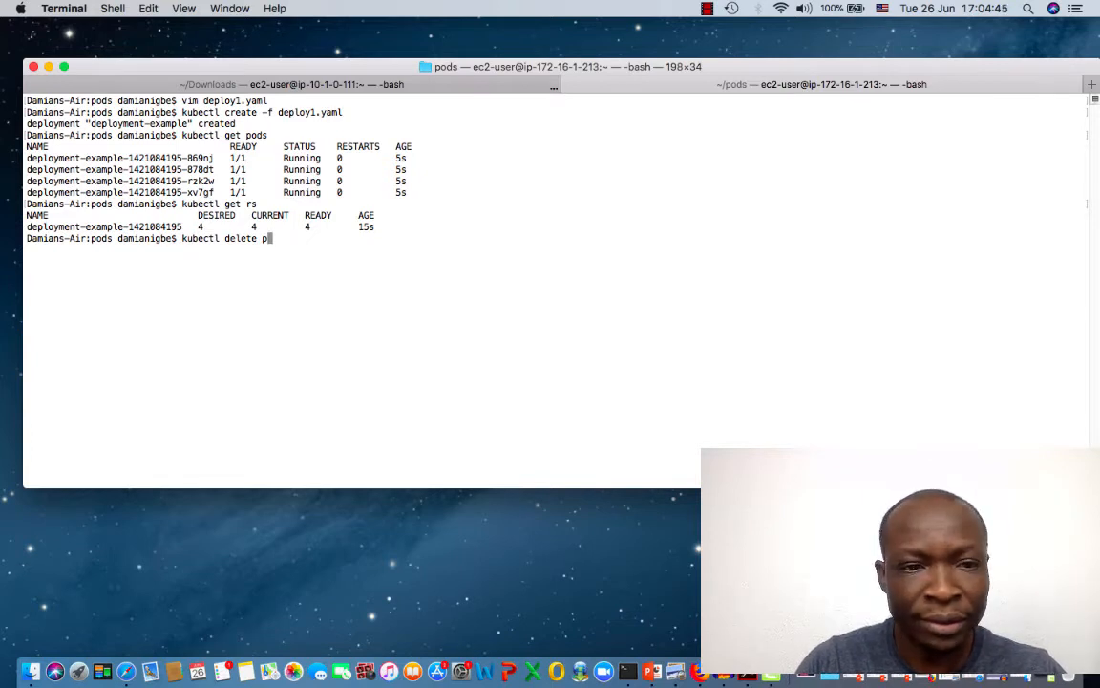
text(od)
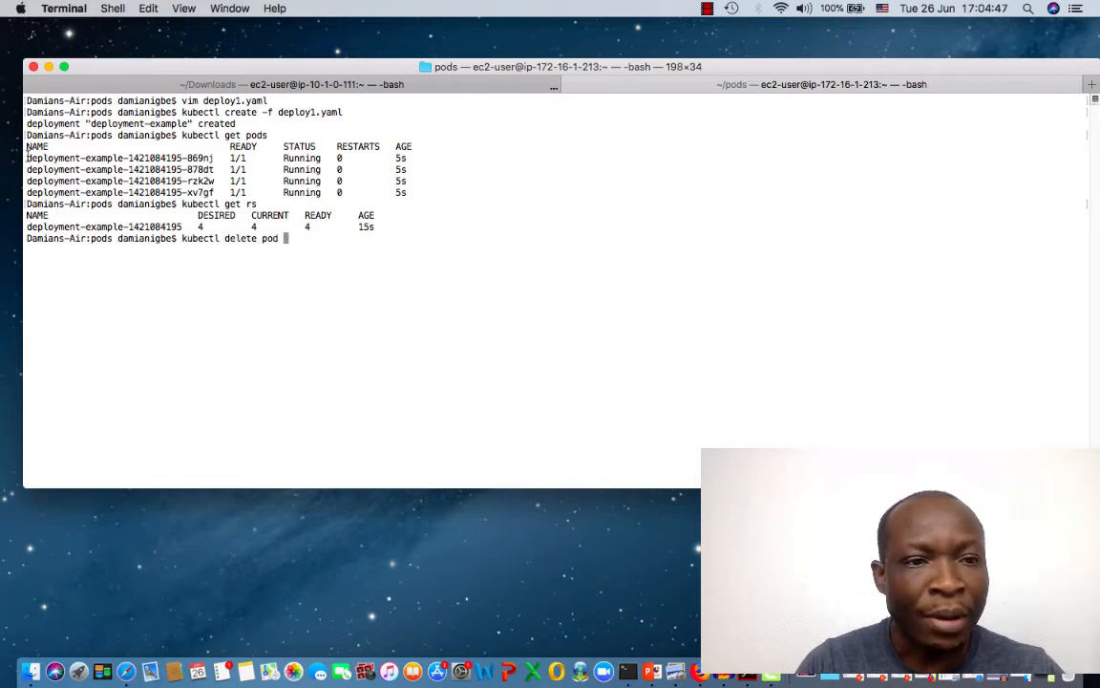
double_click(118, 157)
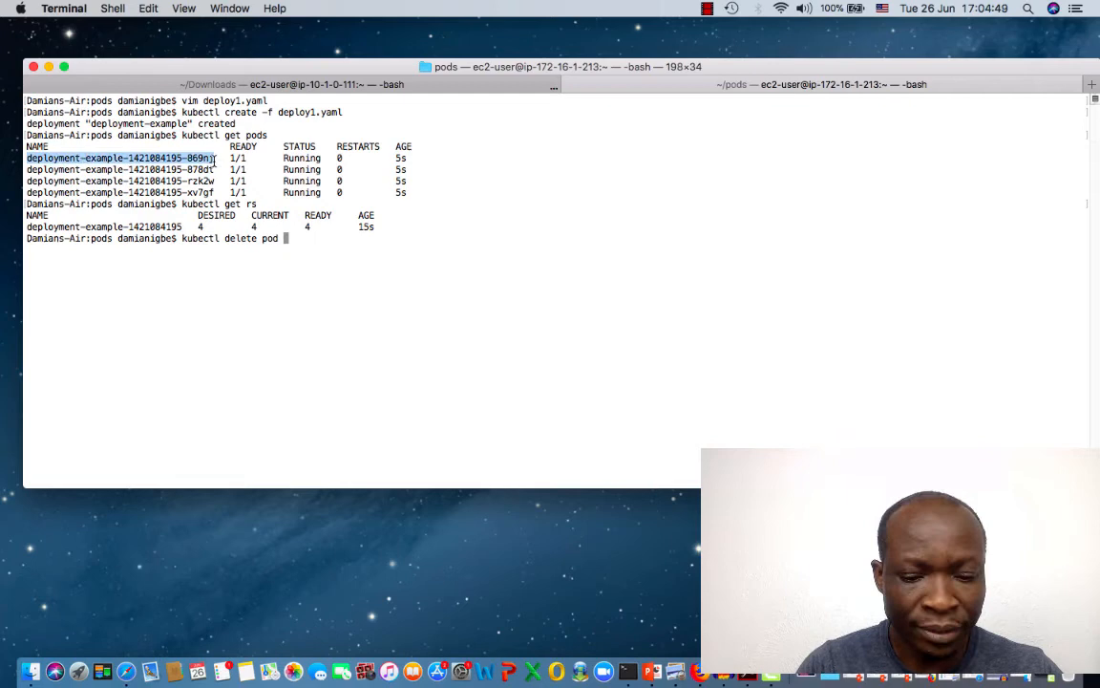
text(deployment-example-1421084195-869nj)
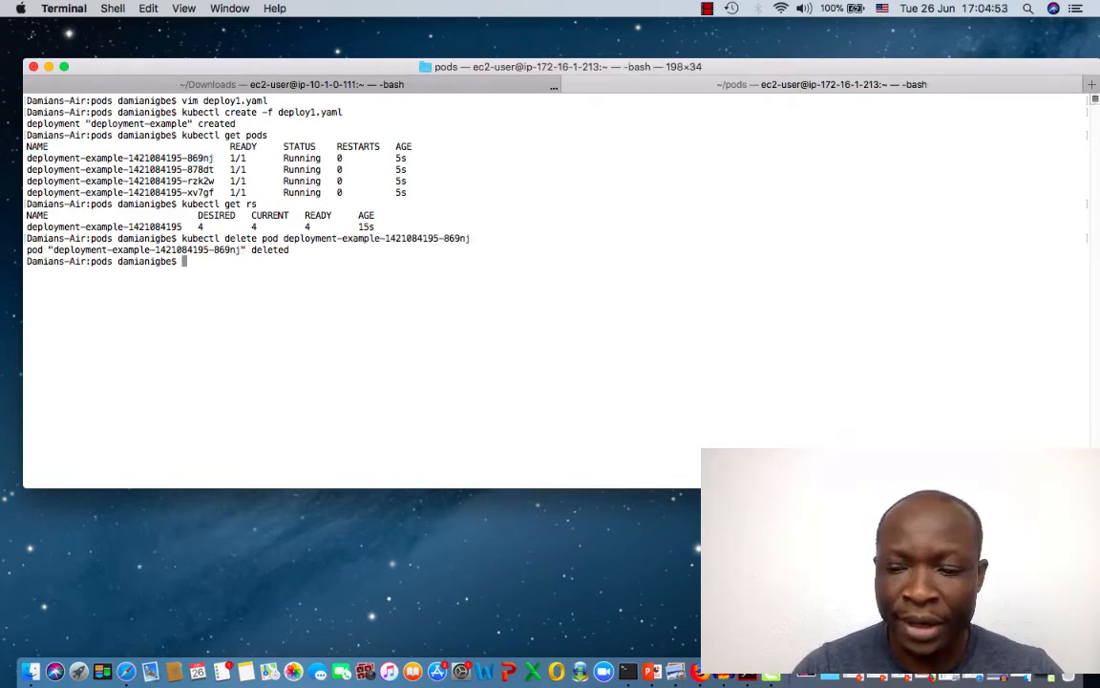
List the replica set and pods to confirm a replacement brings the count back to four.
text(kubectl get rs)
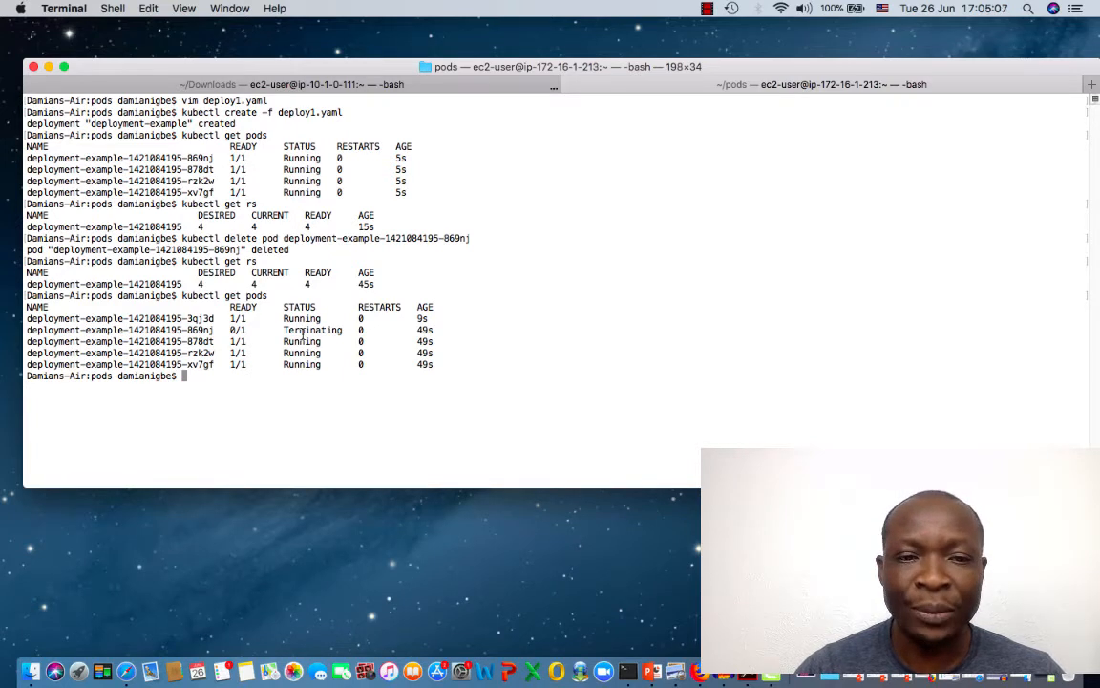
text(kubectl get pods)
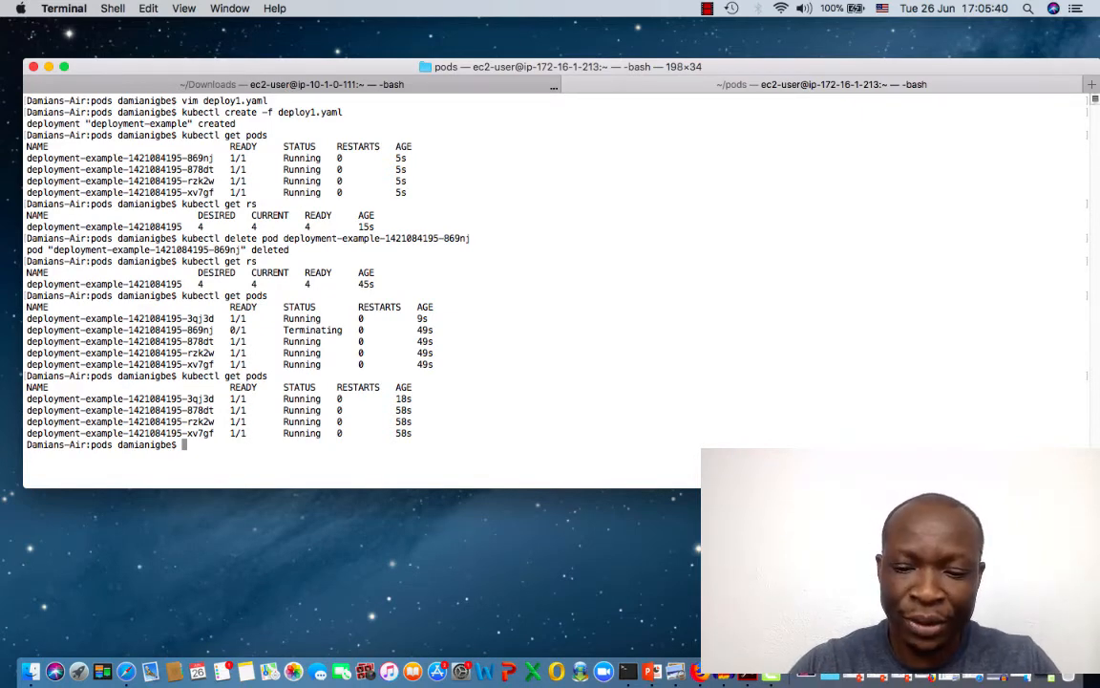
Scale deployment/deployment-example to 6 replicas.
text(kubectl)
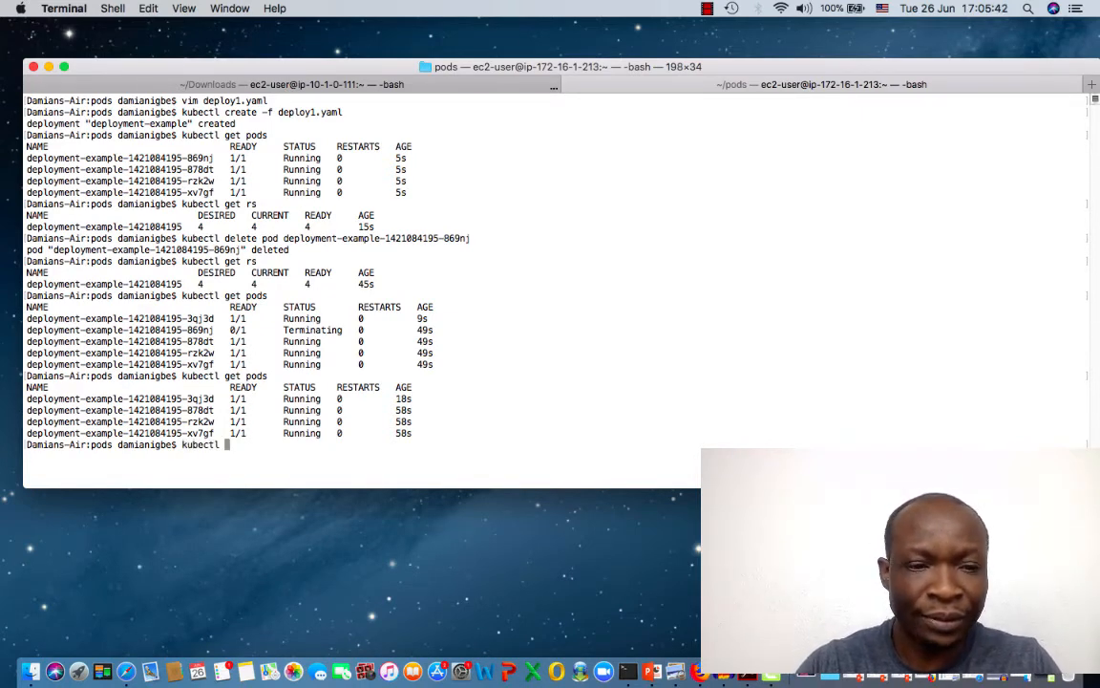
text(scale)
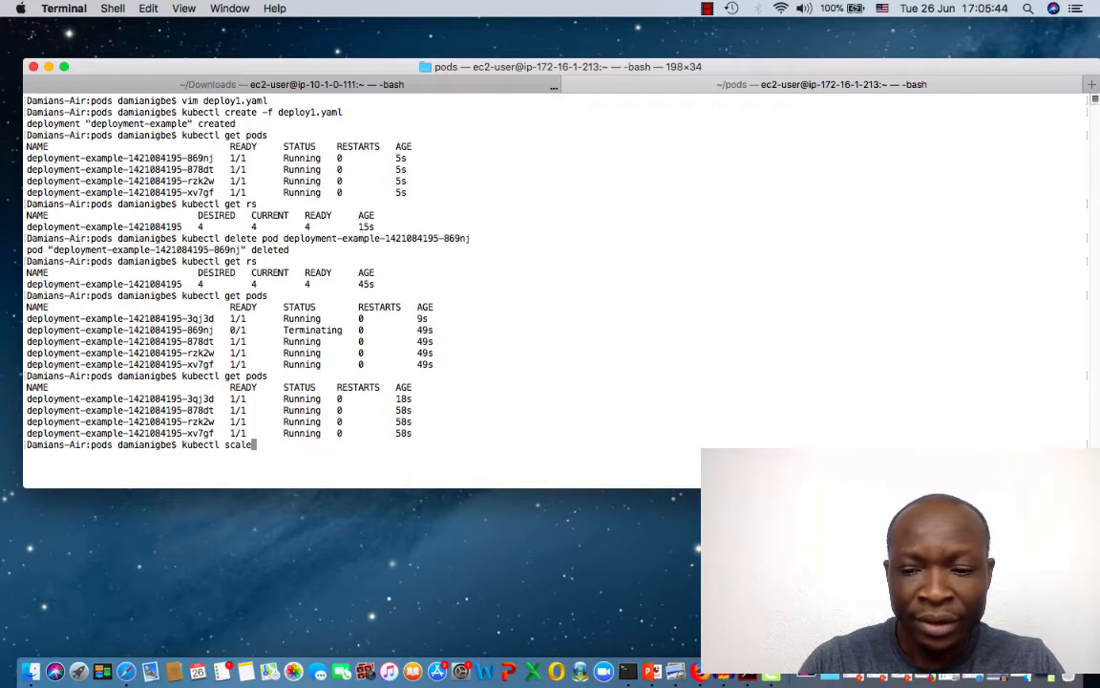
text(--repl)
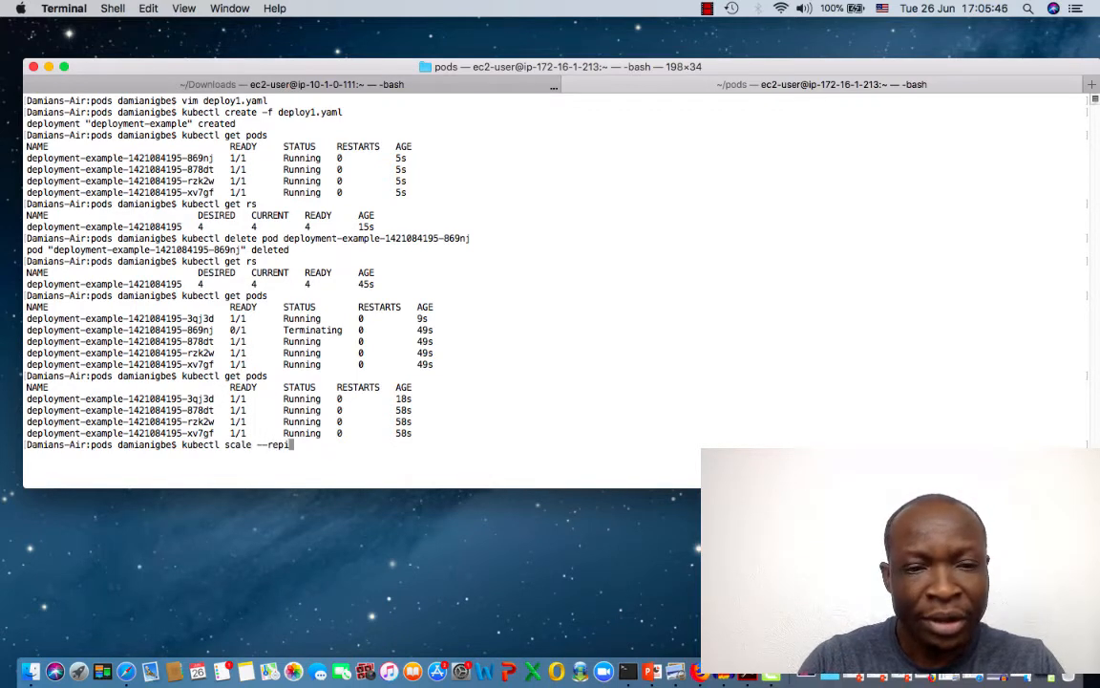
text(cas=)
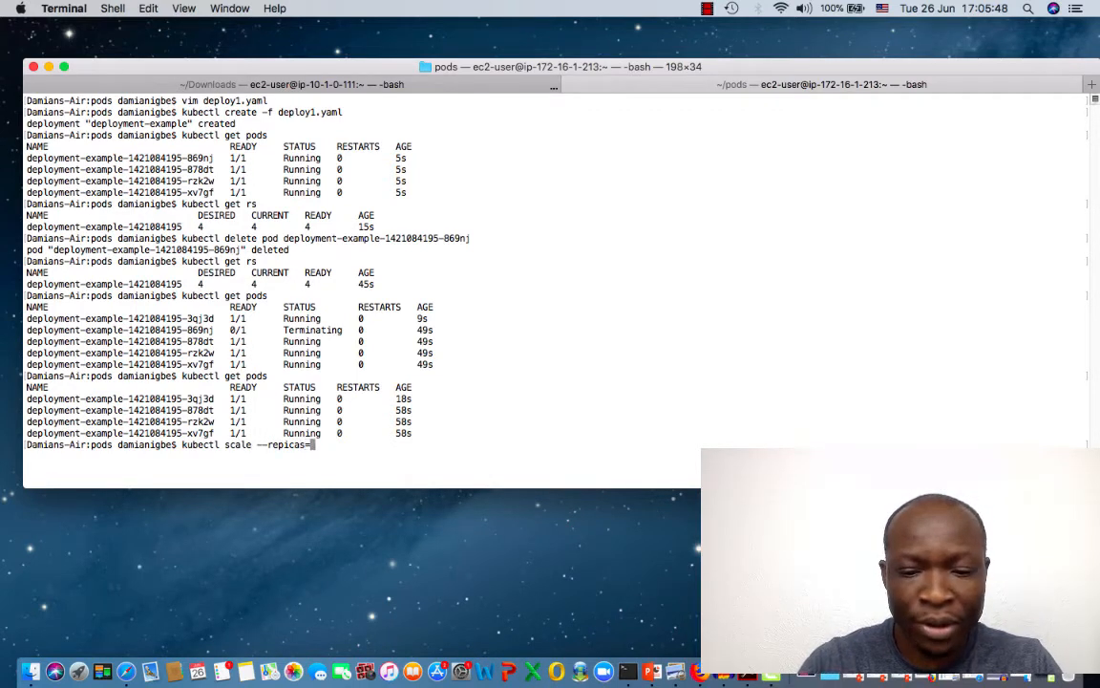
text(6)
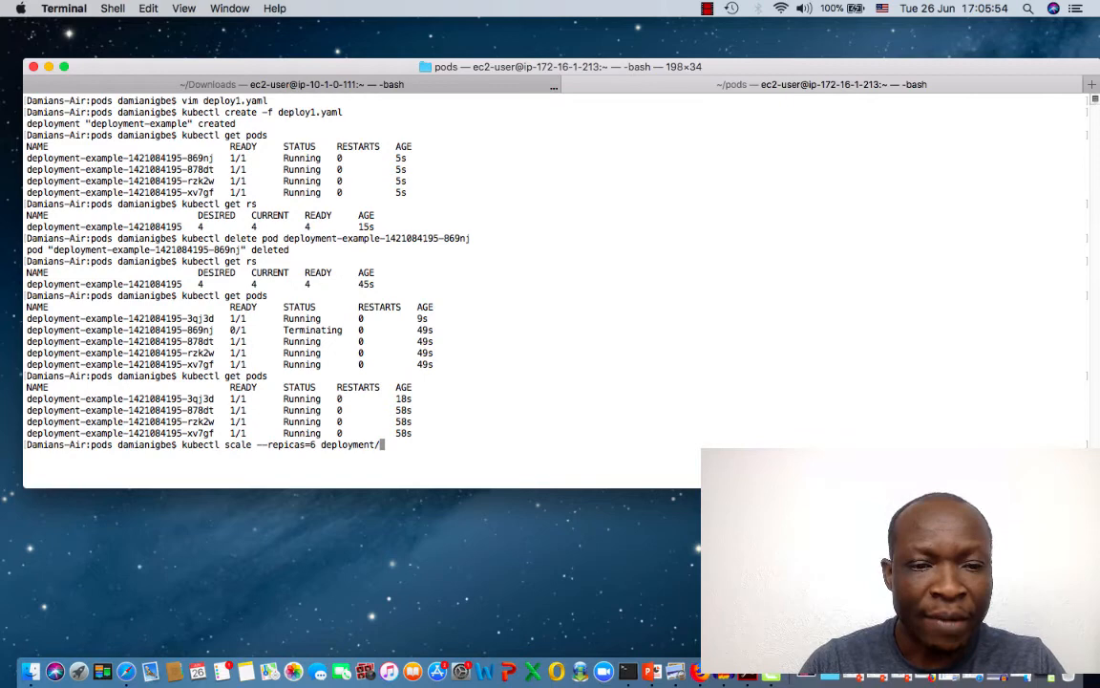
text(deployment-ex)
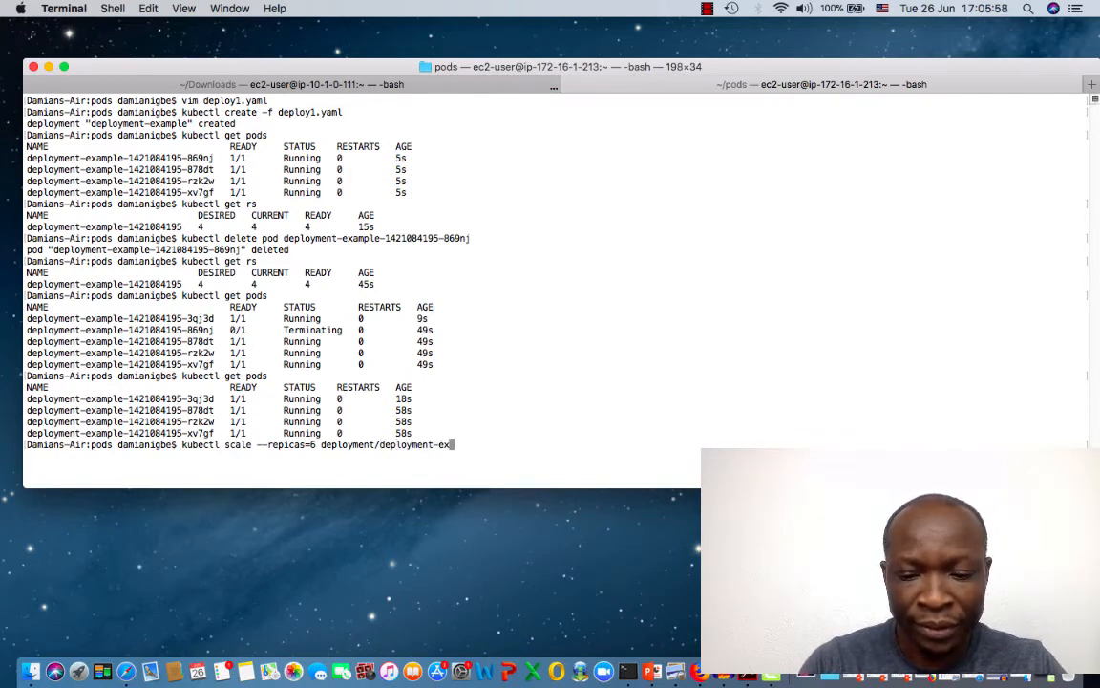
key(Return)
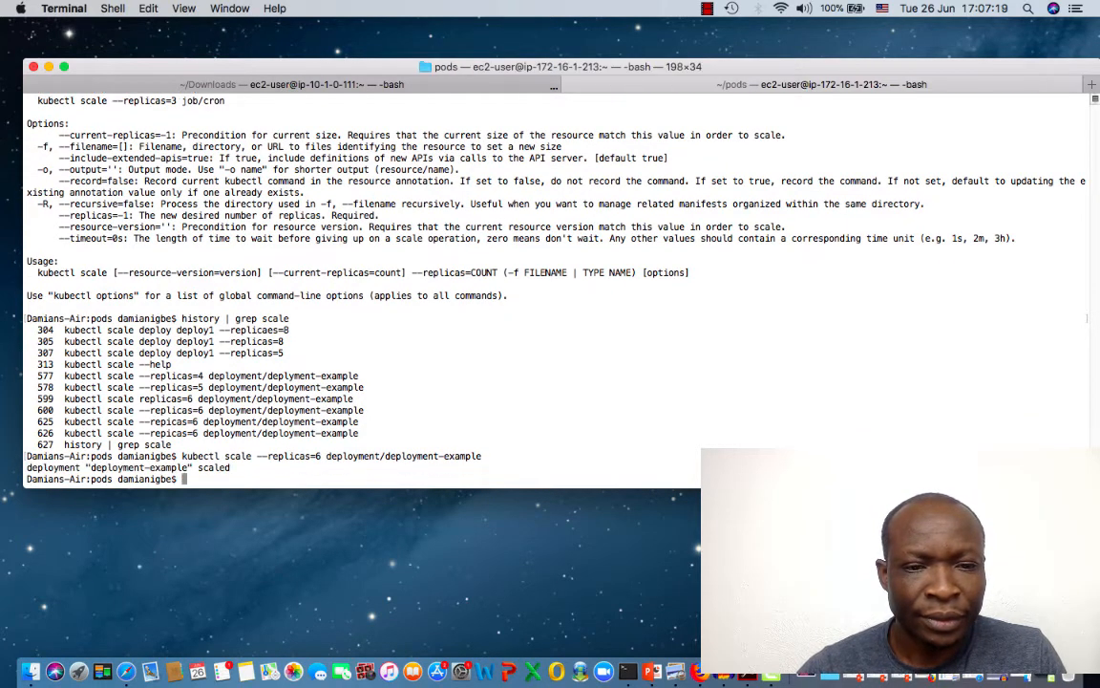
List pods, replica set and deployment to confirm six pods running and 6 reported.
text(history | grep scale)
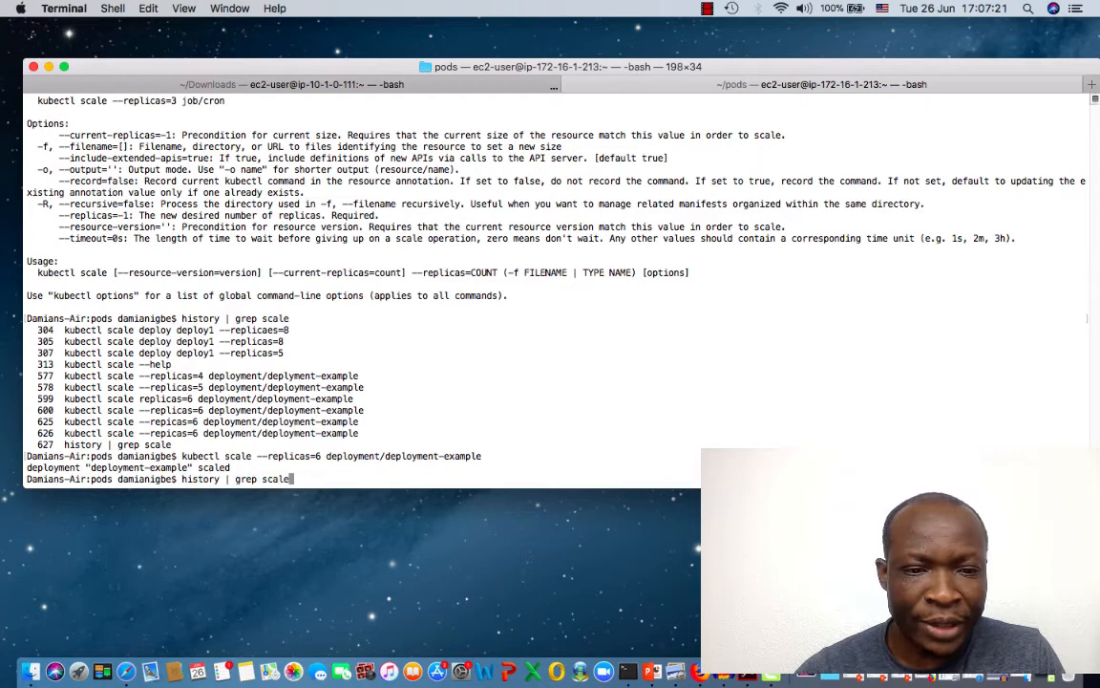
text(kubectl get pods)
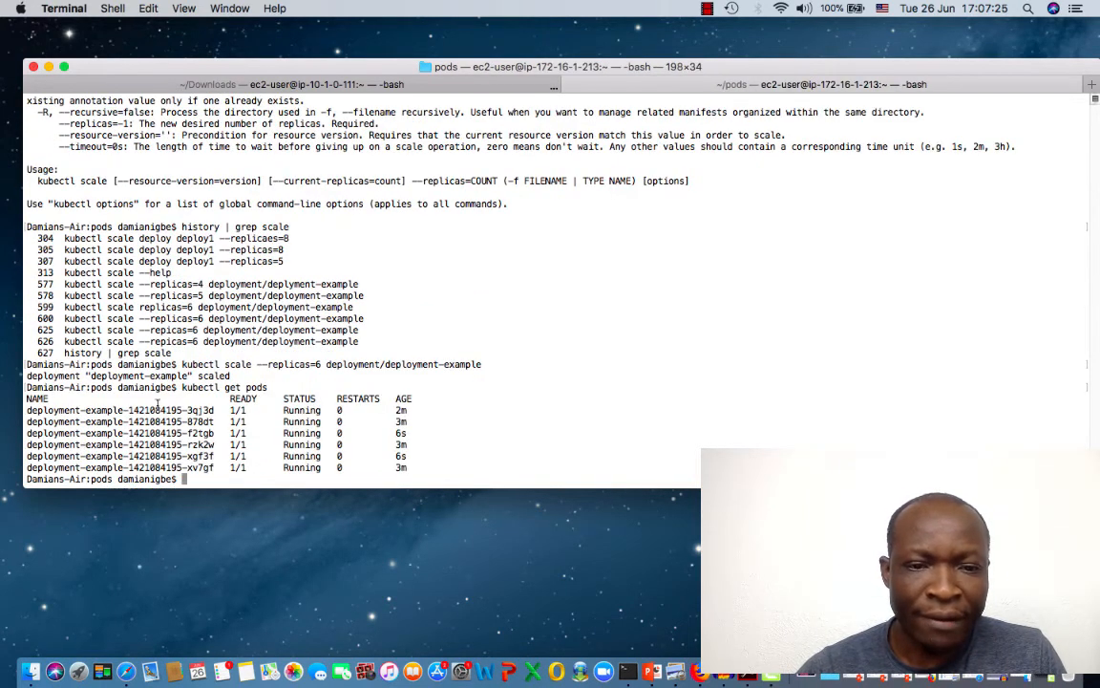
text(kubectl get pods)
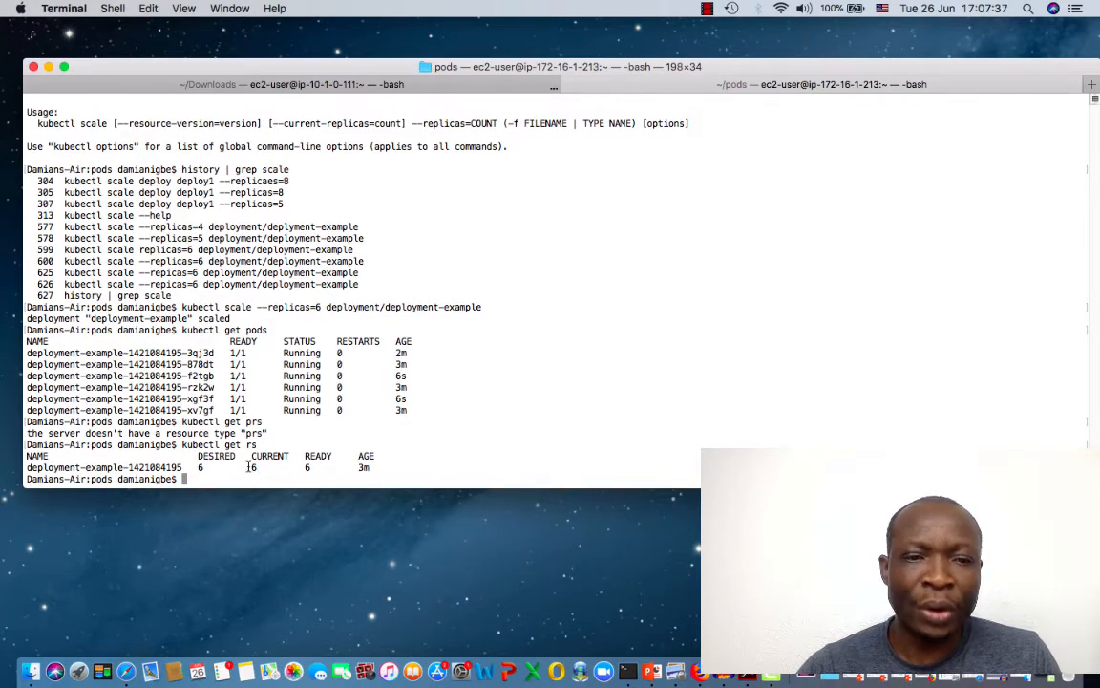
text(kubectl get rs)
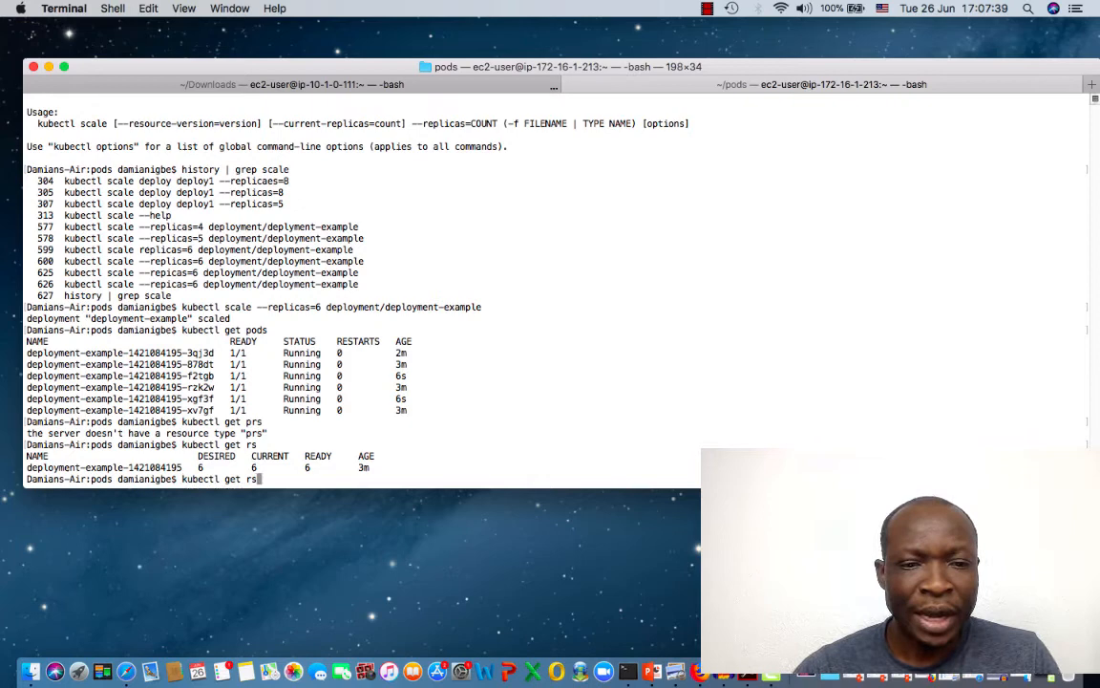
text(deploy)
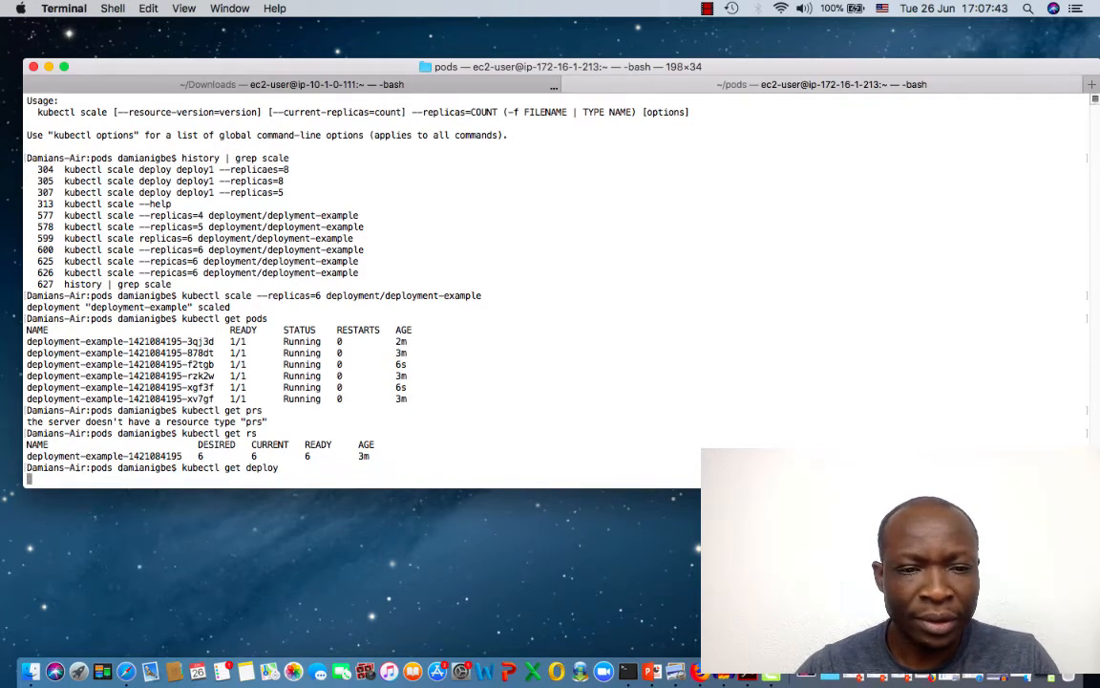
key(Return)
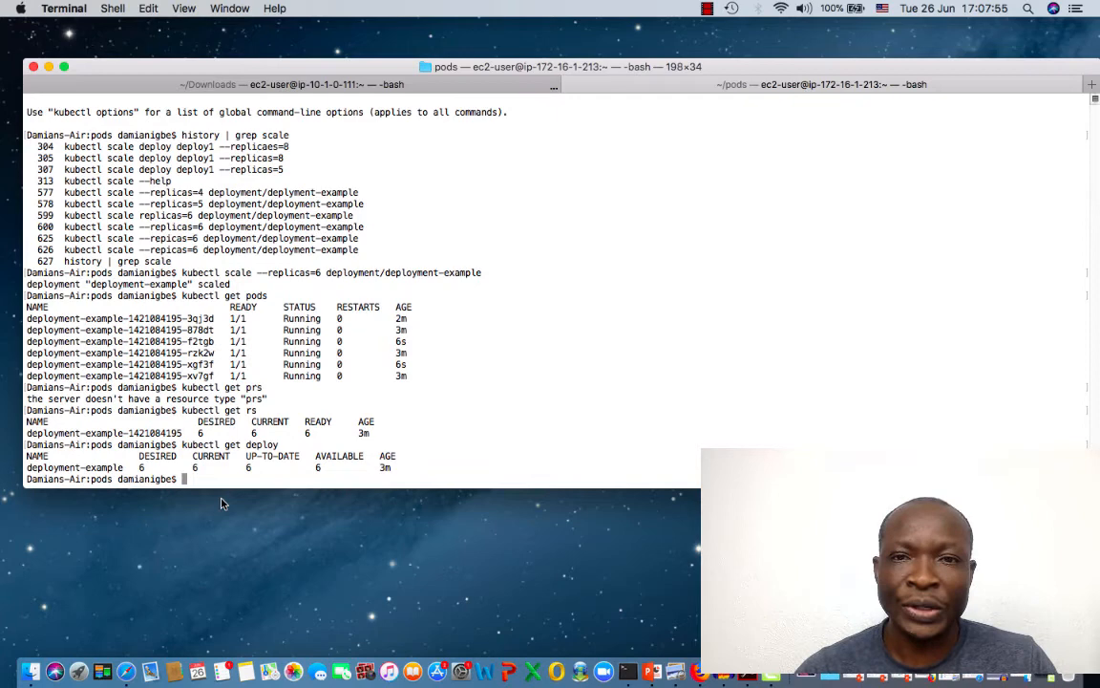
Draft and abandon the image and describe commands, then clear the terminal to an empty prompt.
text(kubectl image=nginx:1.9.9 deployment/deployment-example)
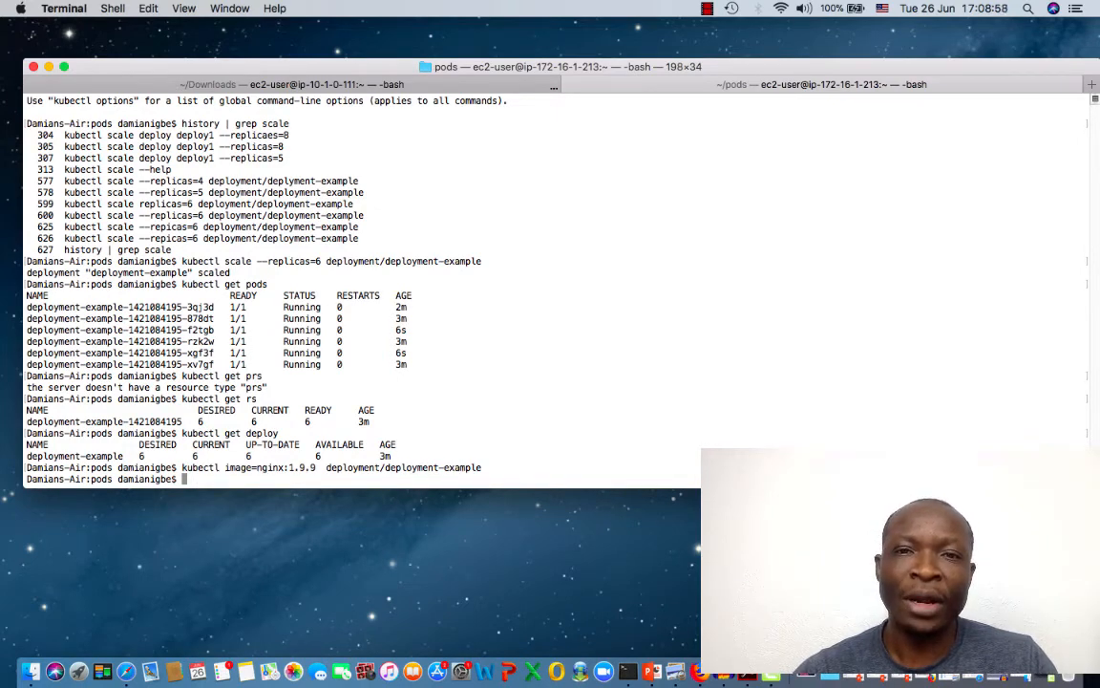
text(kubectl describe)
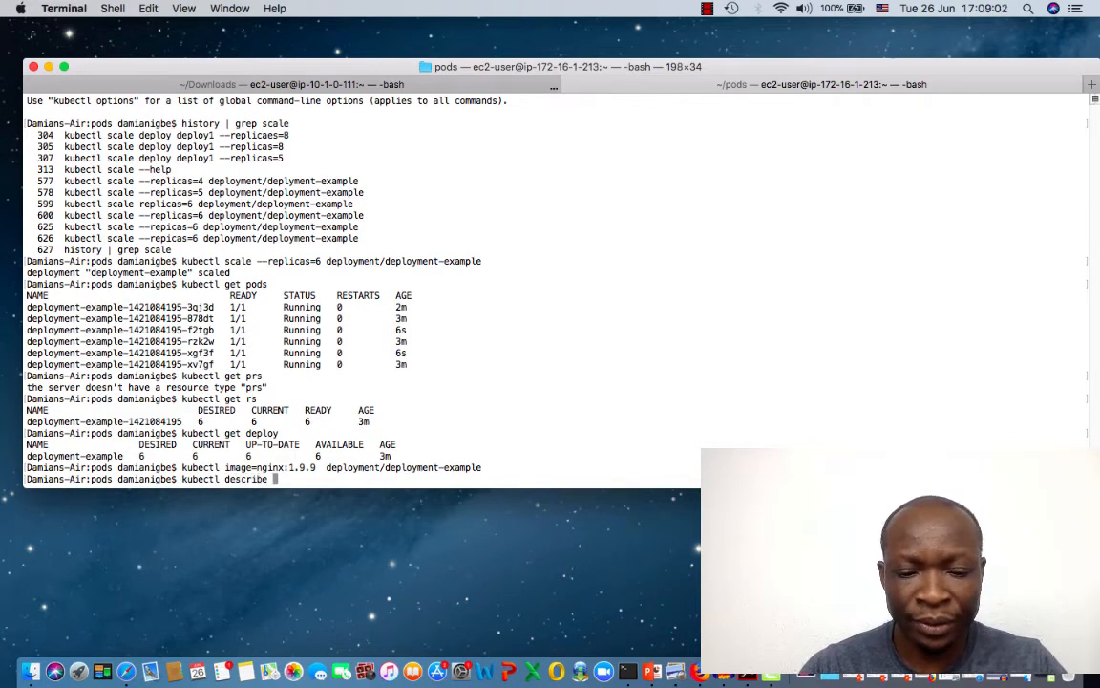
text(deployment=)
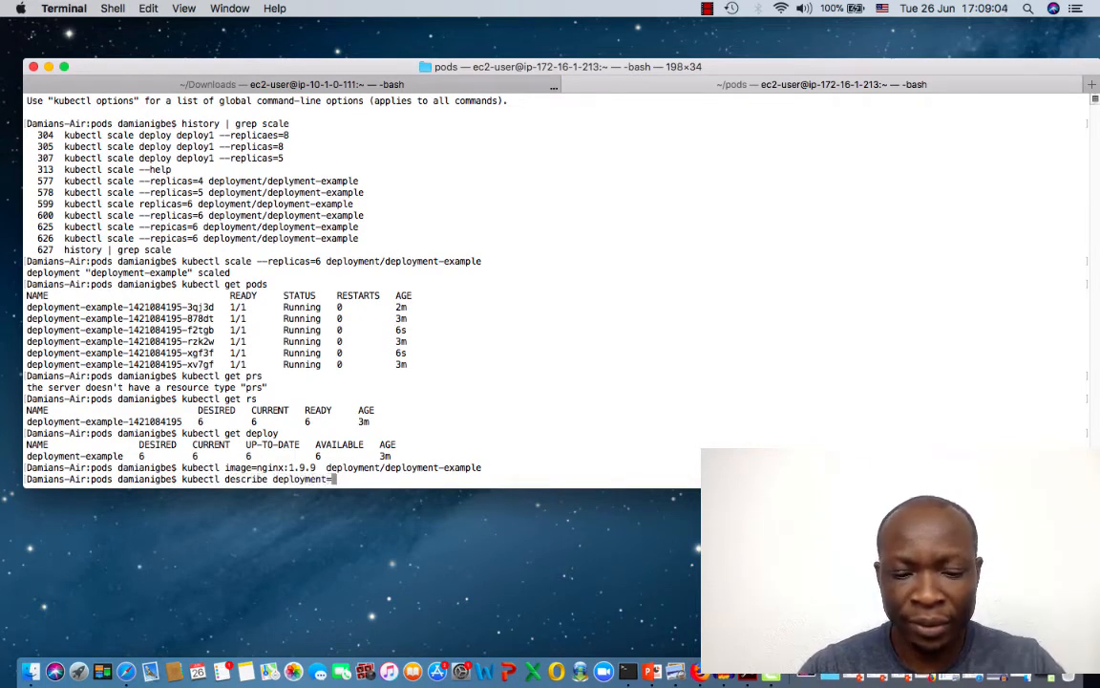
text(deployment-exa)
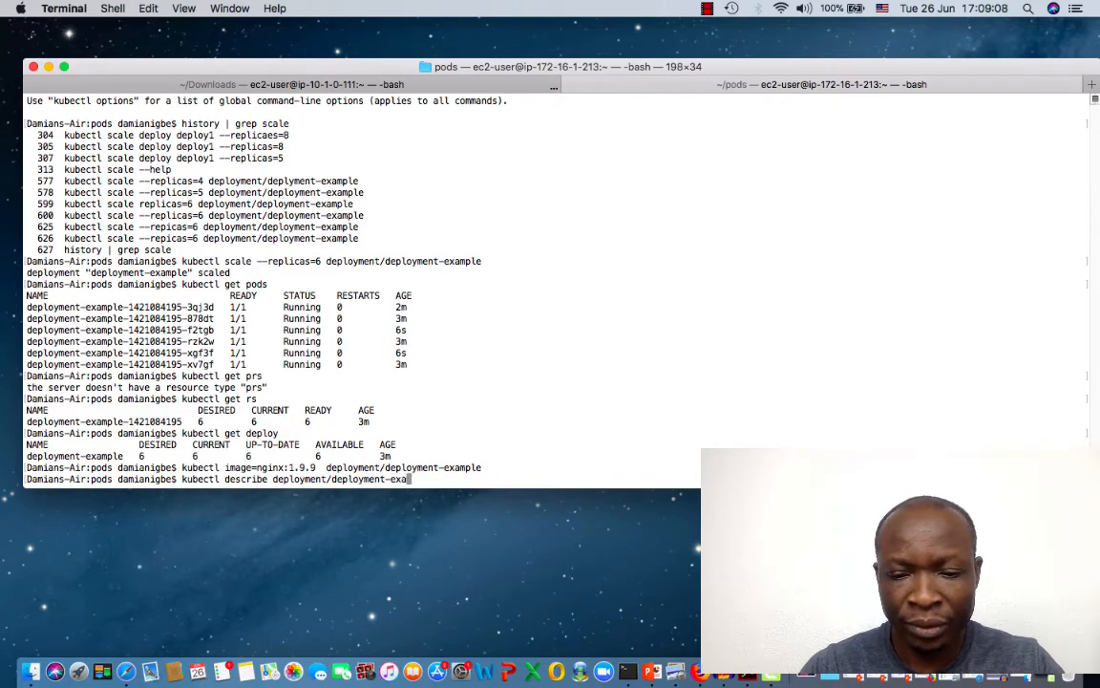
text(mple)
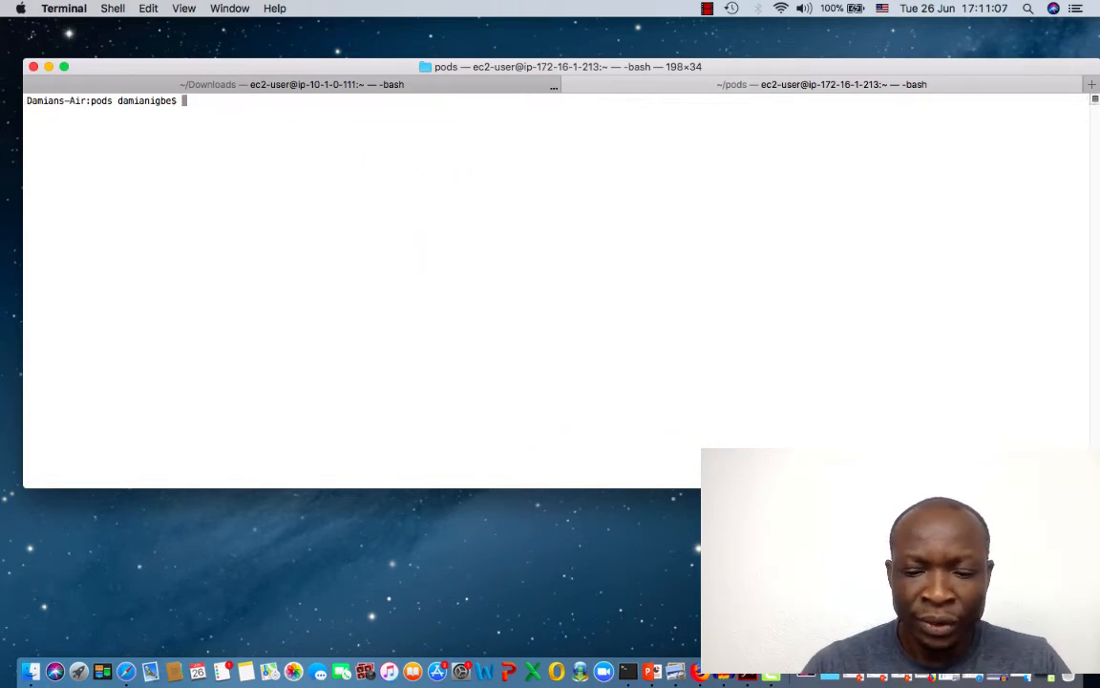
Set deployment/deployment-example's nginx container image to nginx:1.9.9.
text(kubectl set image)
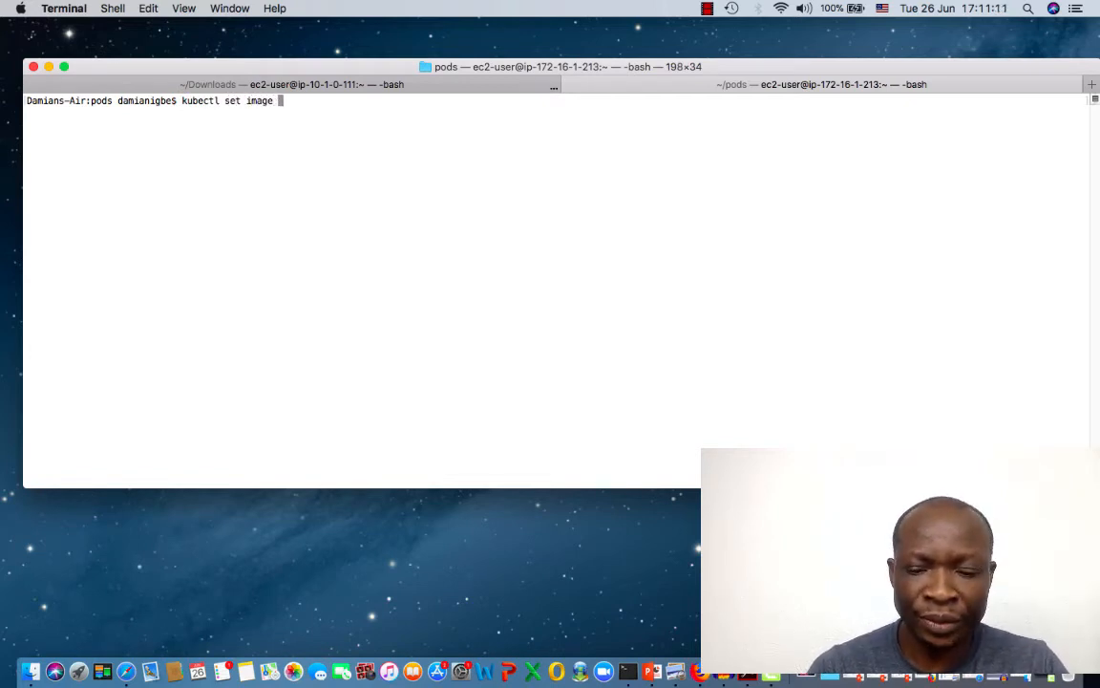
text(deployment)
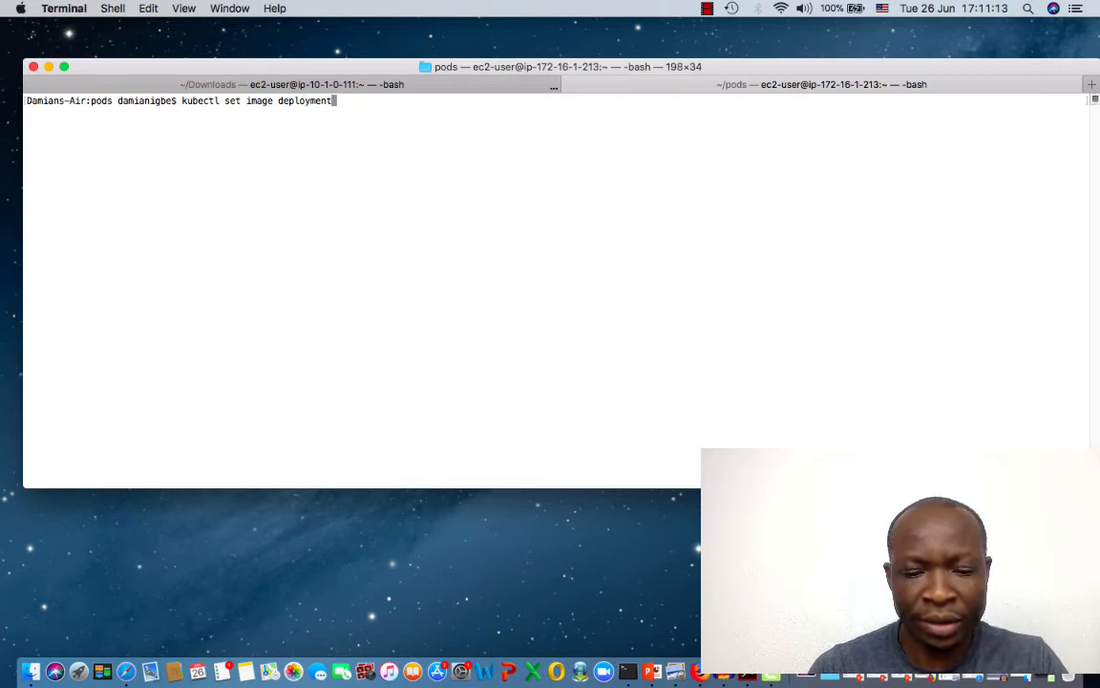
text(/deployment-example n)
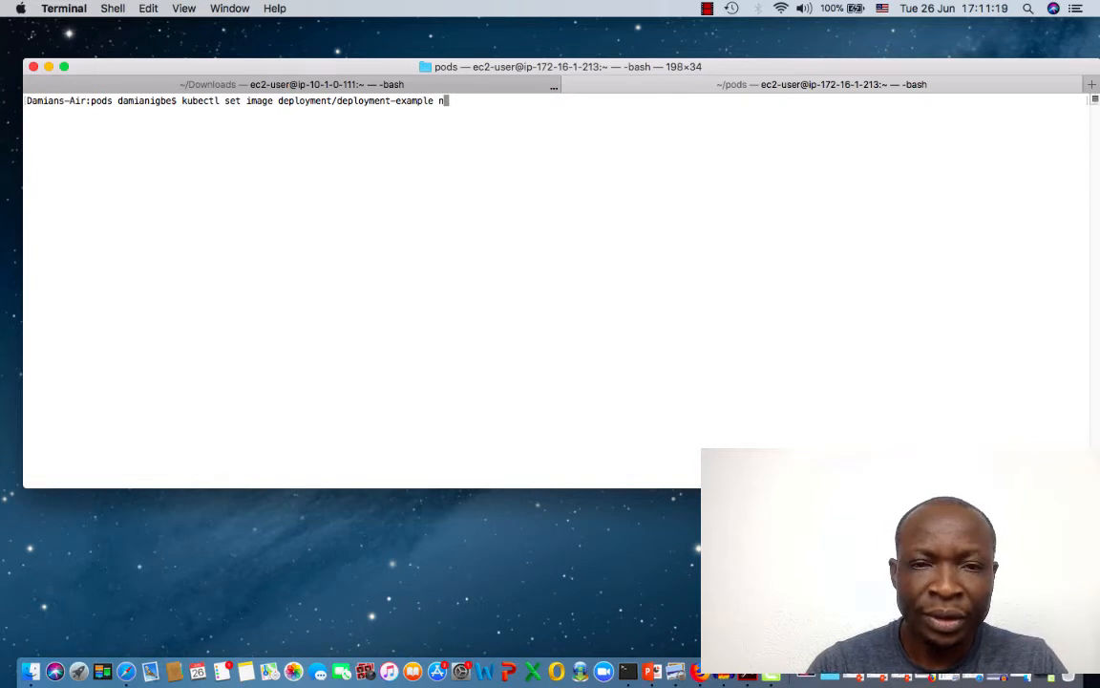
text(ginx)
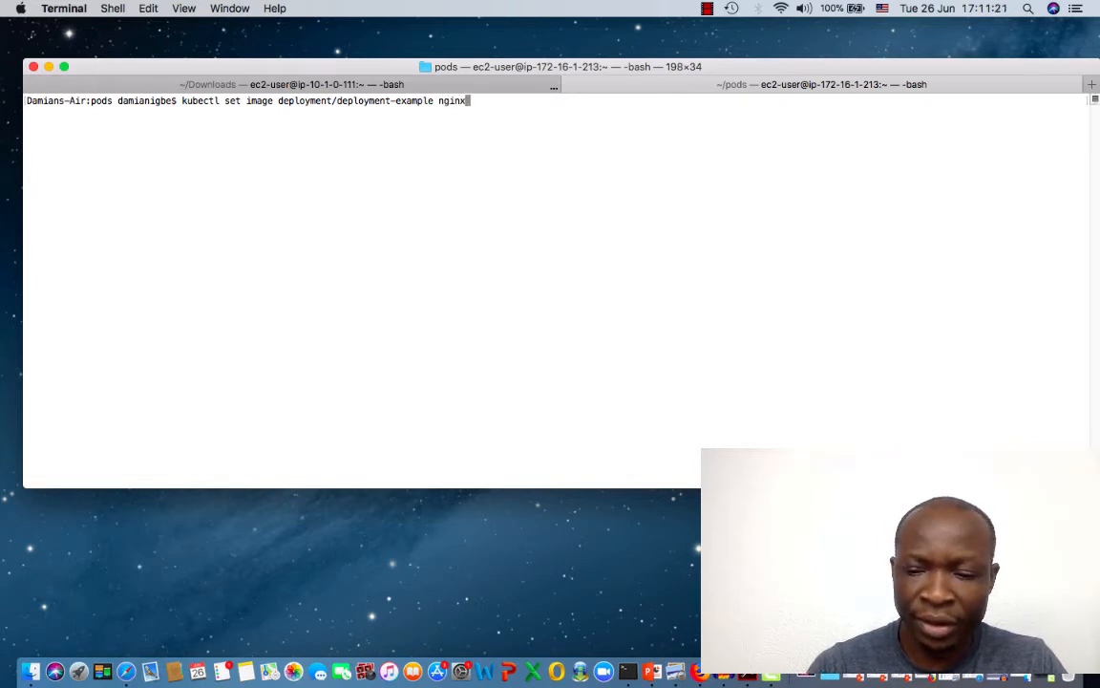
text(=nginx)
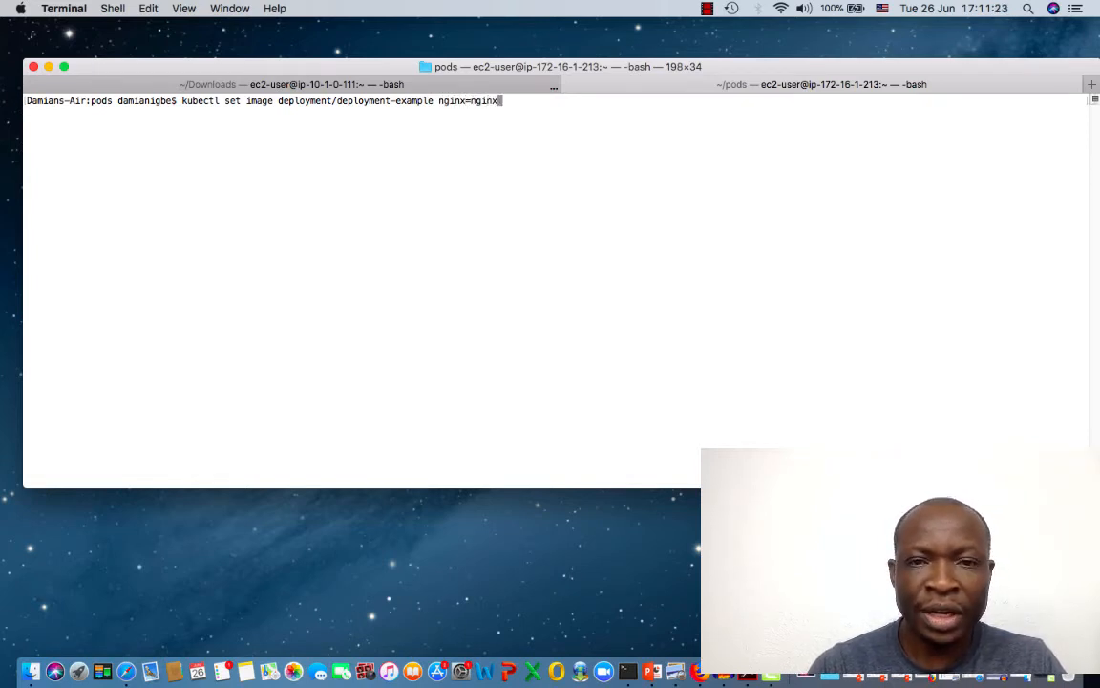
text(:1,)
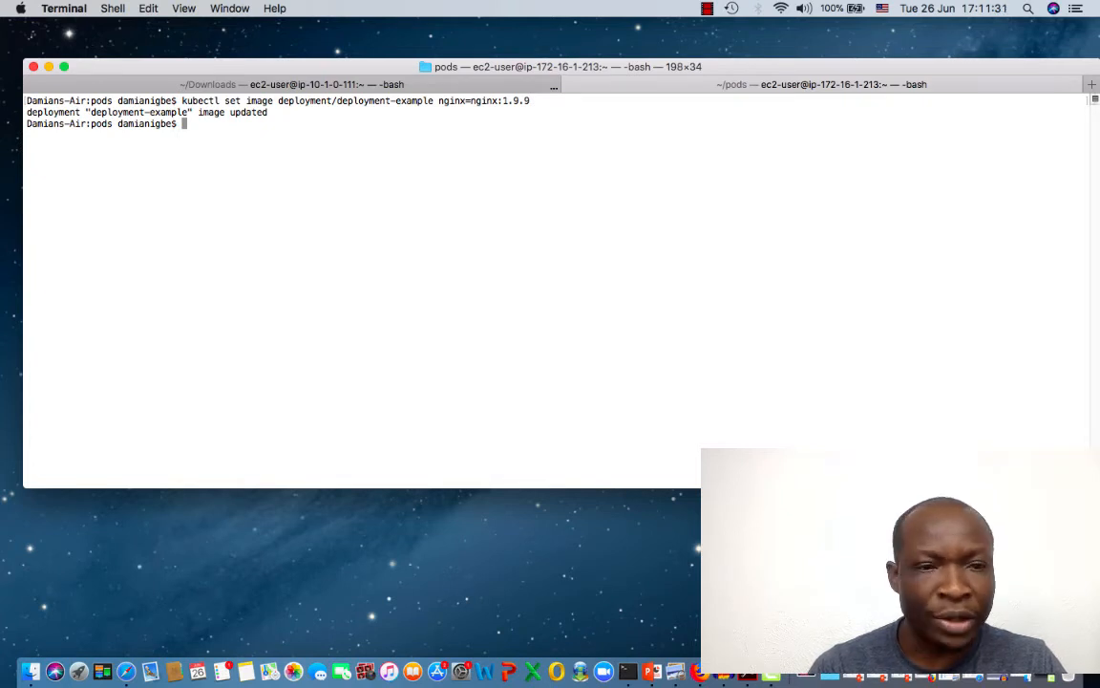
List replica sets twice until the new one shows 6 ready and the old one 0.
text(kubectl get rs)
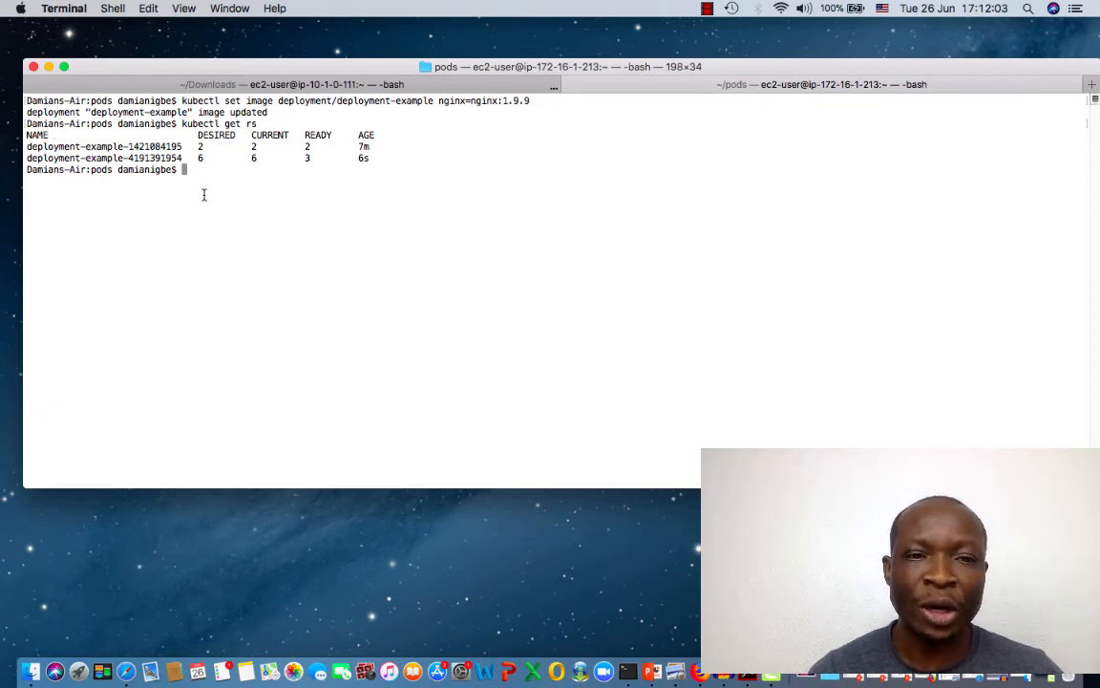
text(kubectl get rs)
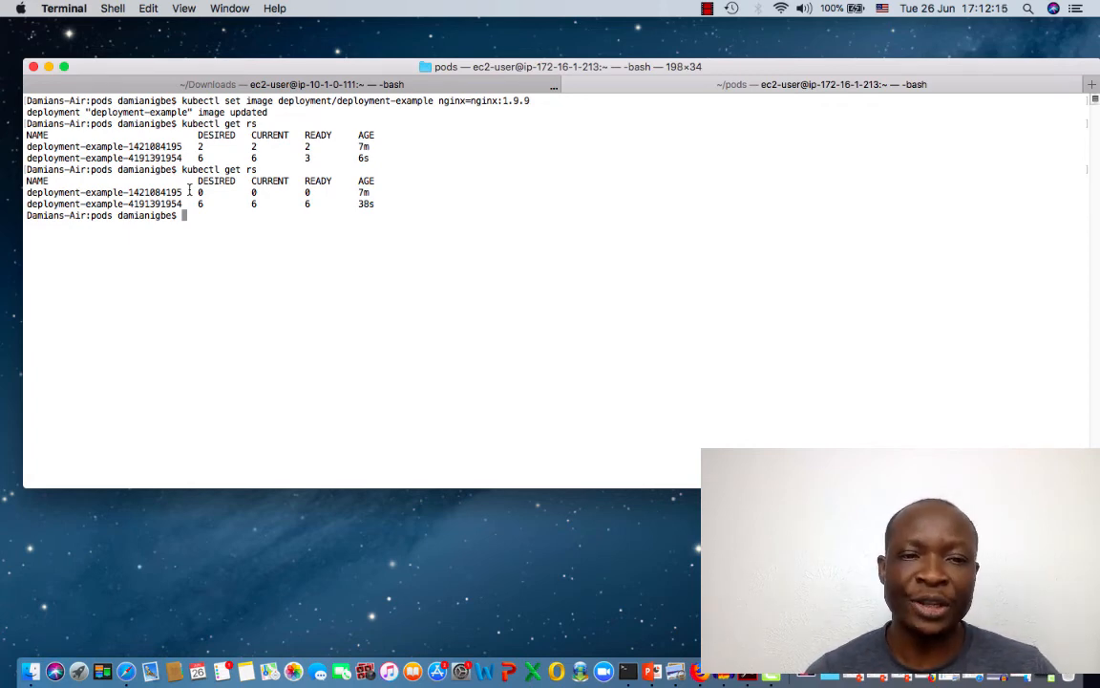
Describe deployment/deployment-example and highlight the nginx:1.9.9 image value.
text(kubectl describe deployment/deplo)
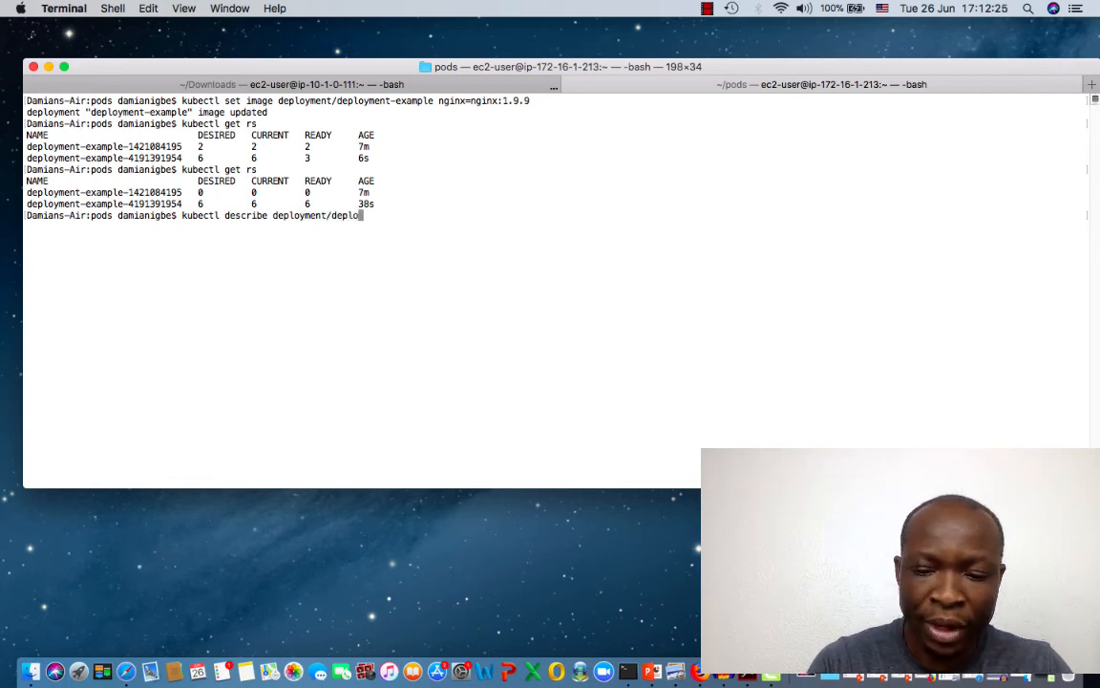
text(yment-example)
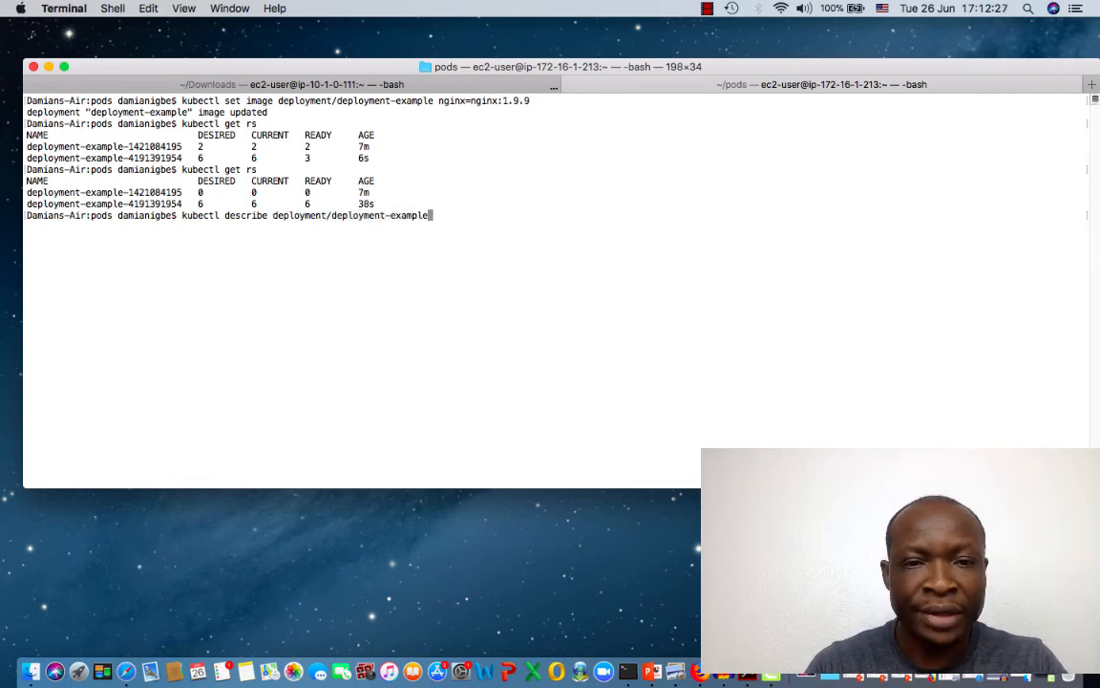
key(Return)
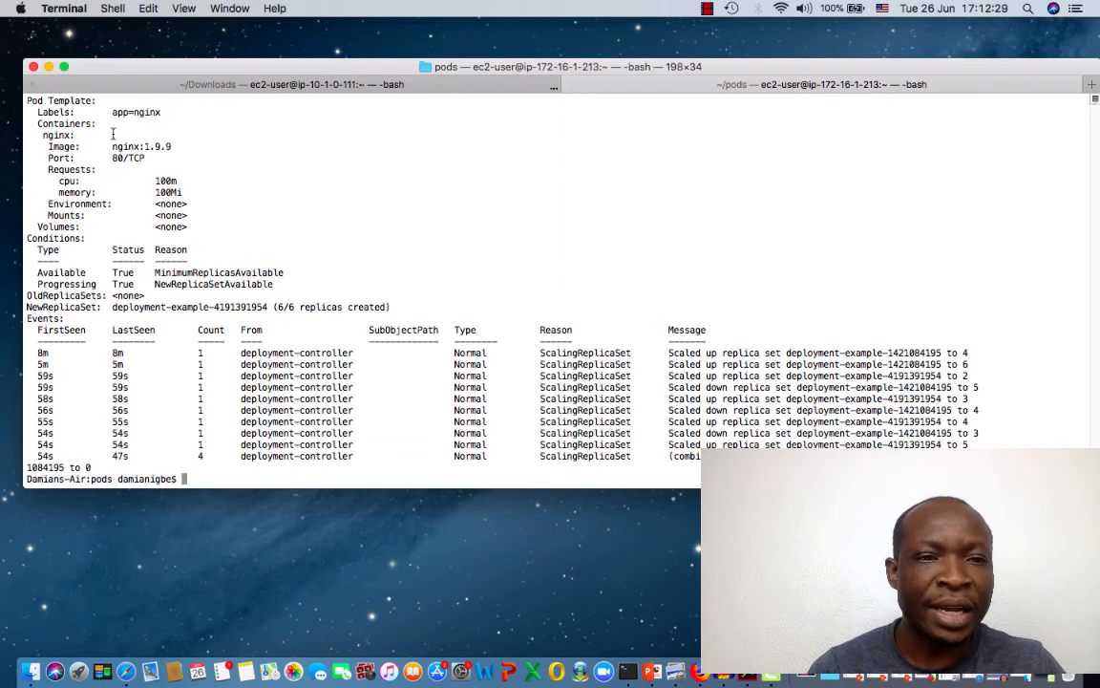
double_click(141, 145)
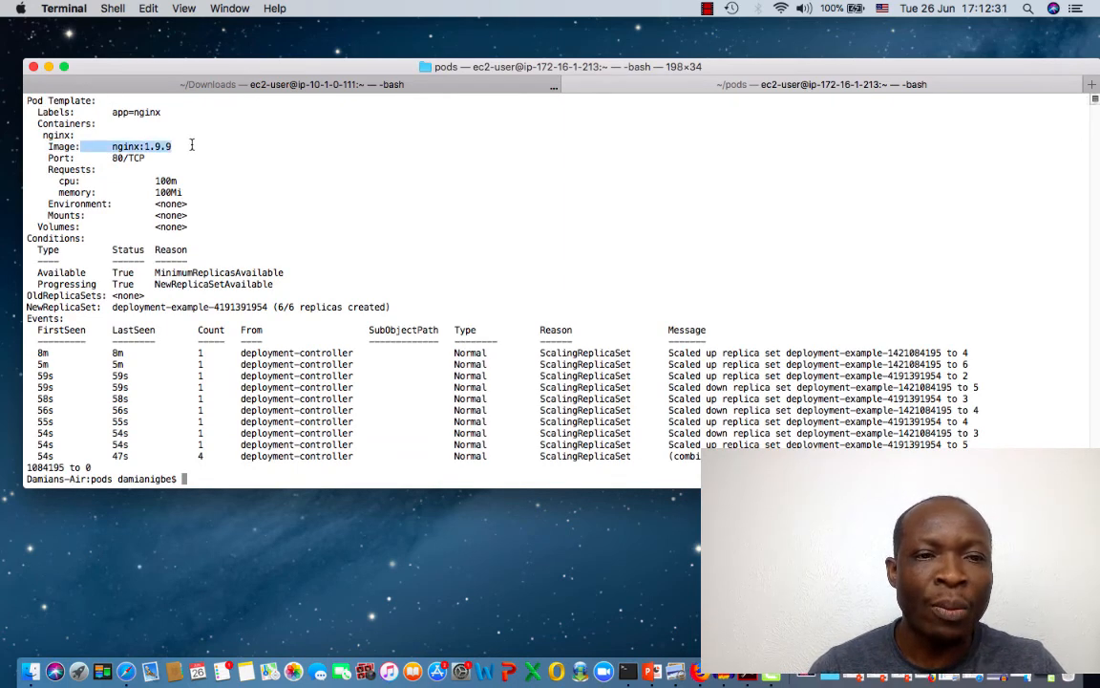